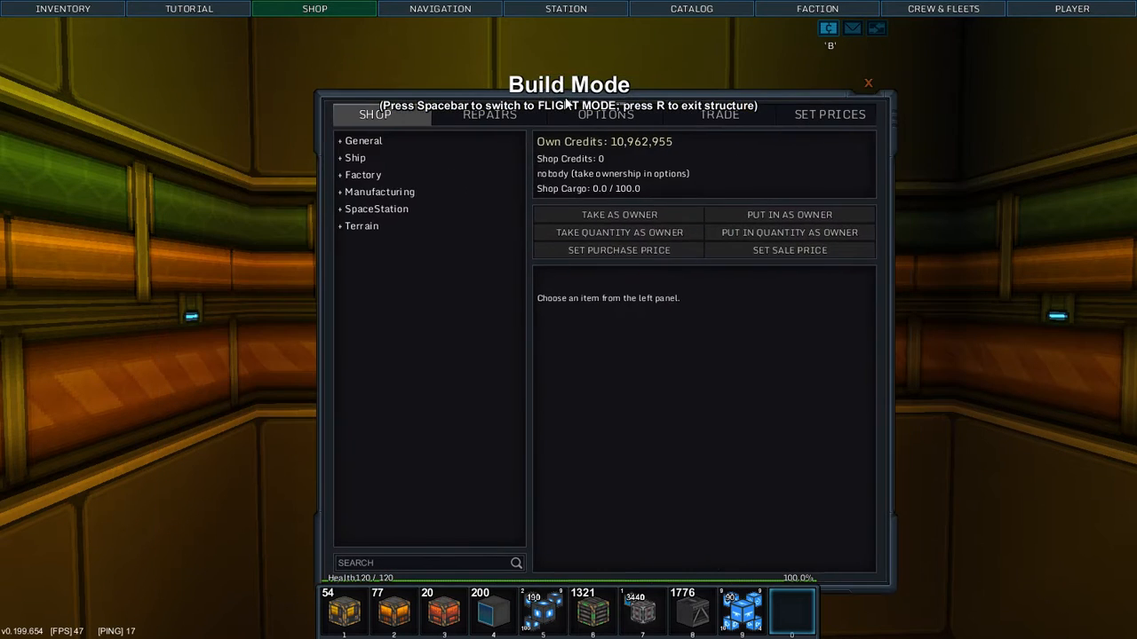
Browse the shop's Options, Trade, Repairs and catalogue pages
click(586, 114)
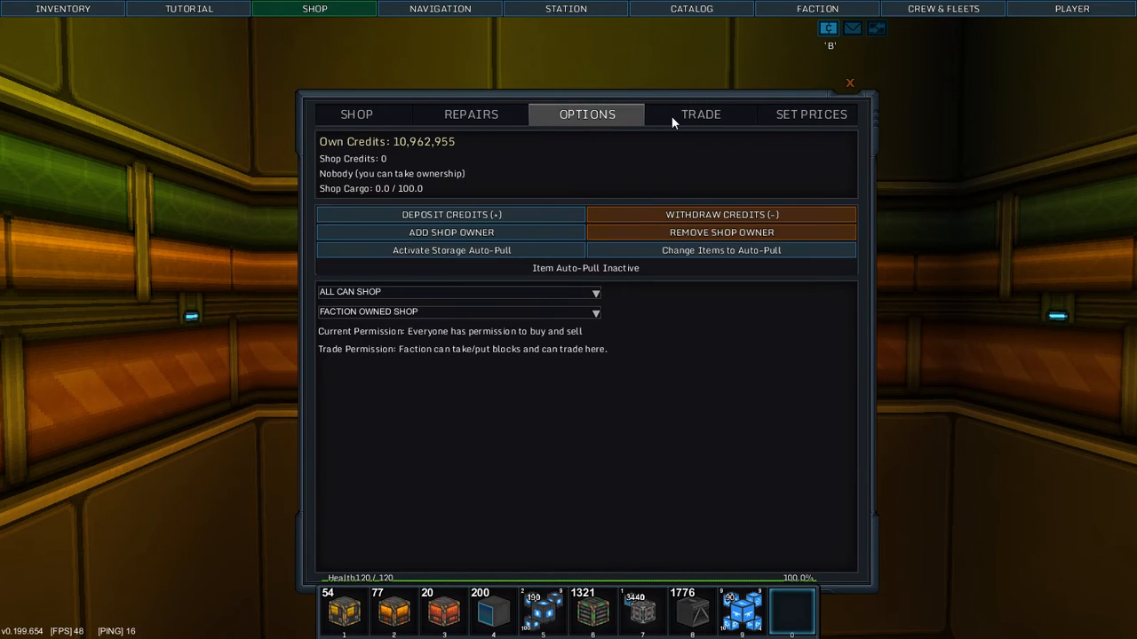
click(699, 114)
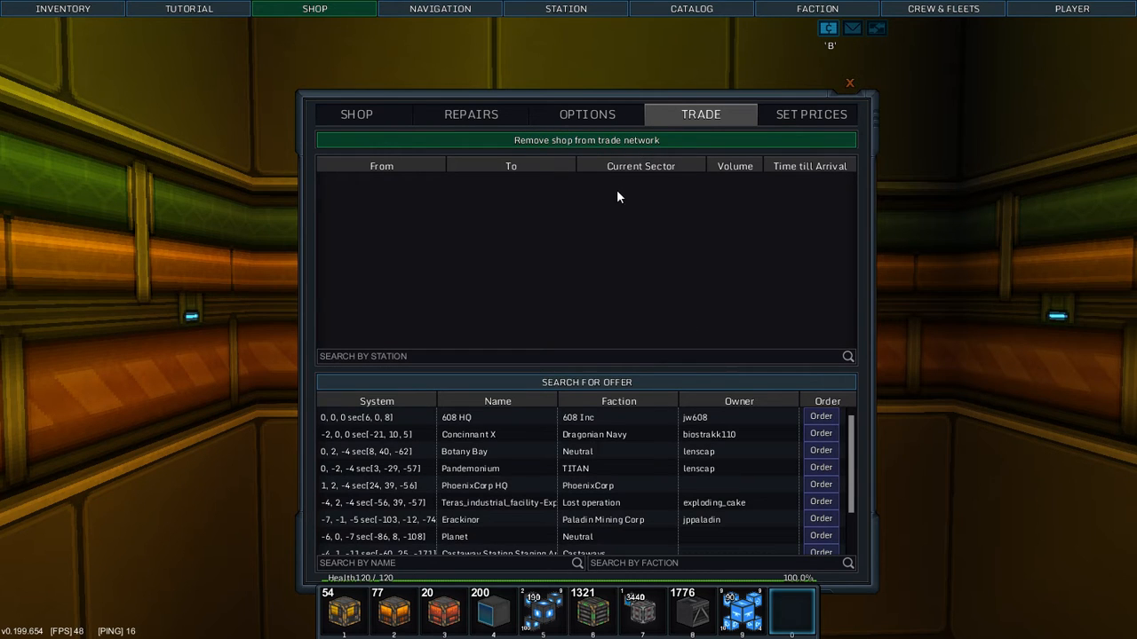
mouse_move(671, 426)
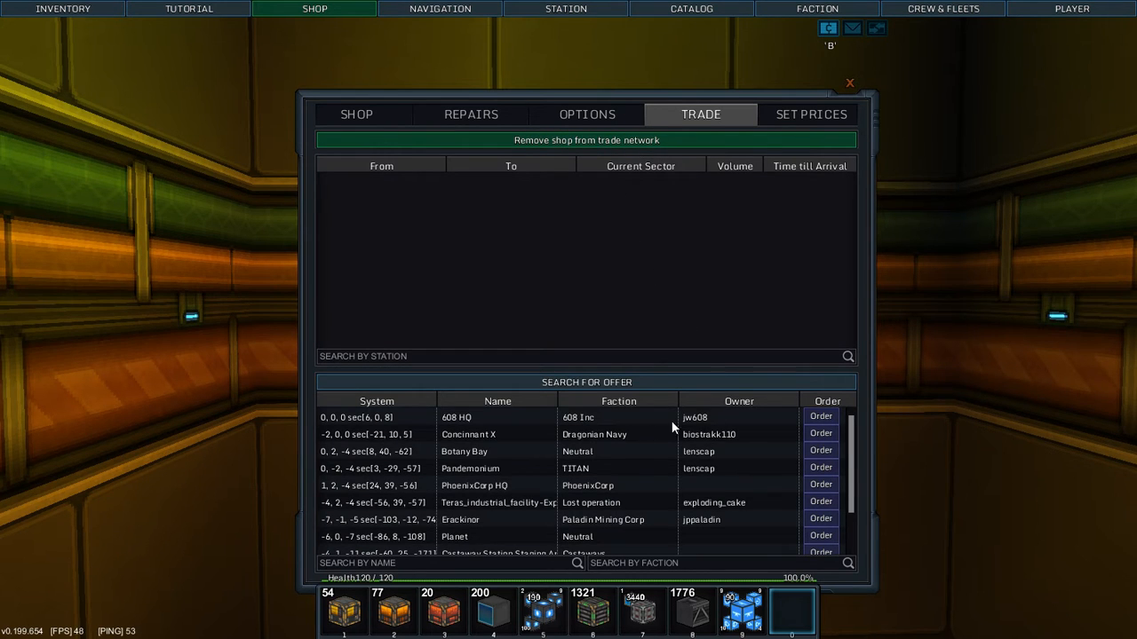
click(470, 114)
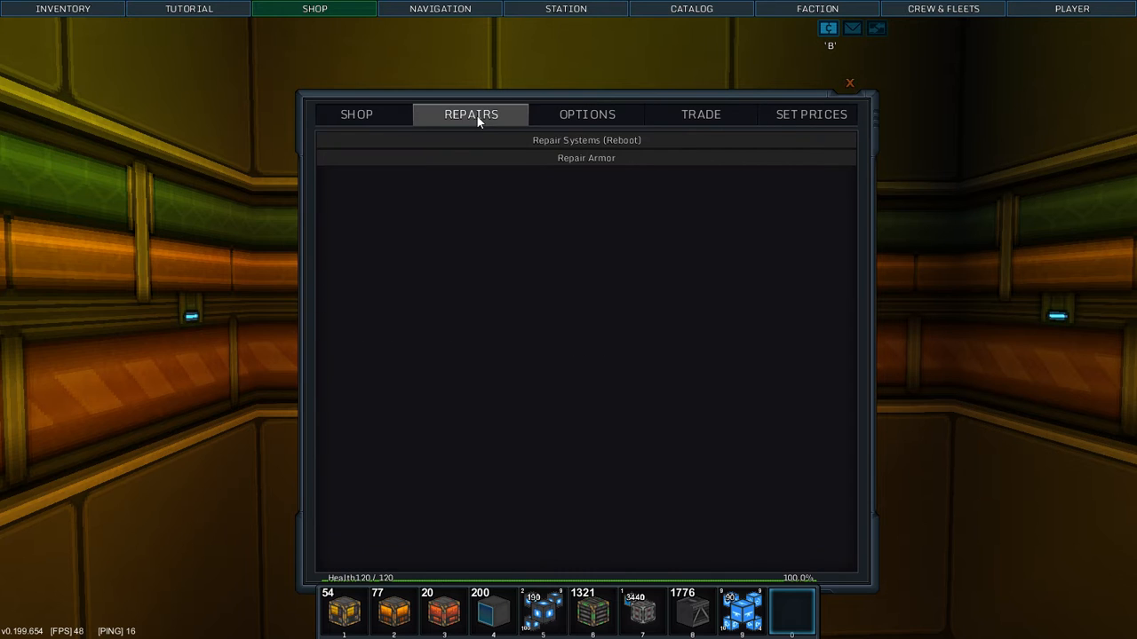
click(356, 114)
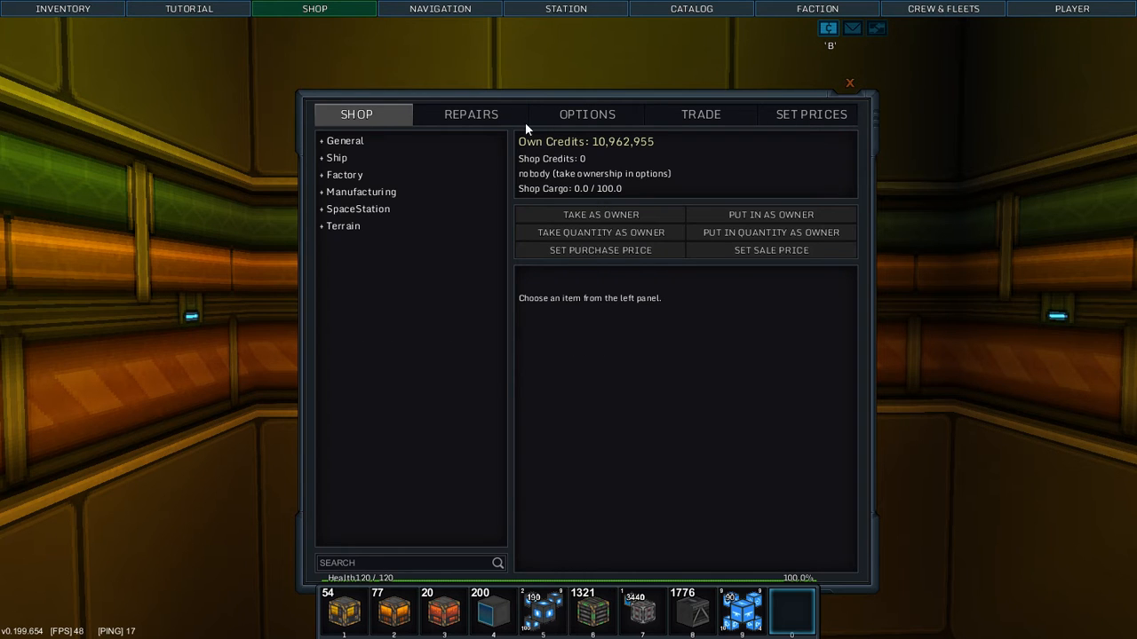
Register player jw608 as a shop owner from the Options page
click(586, 114)
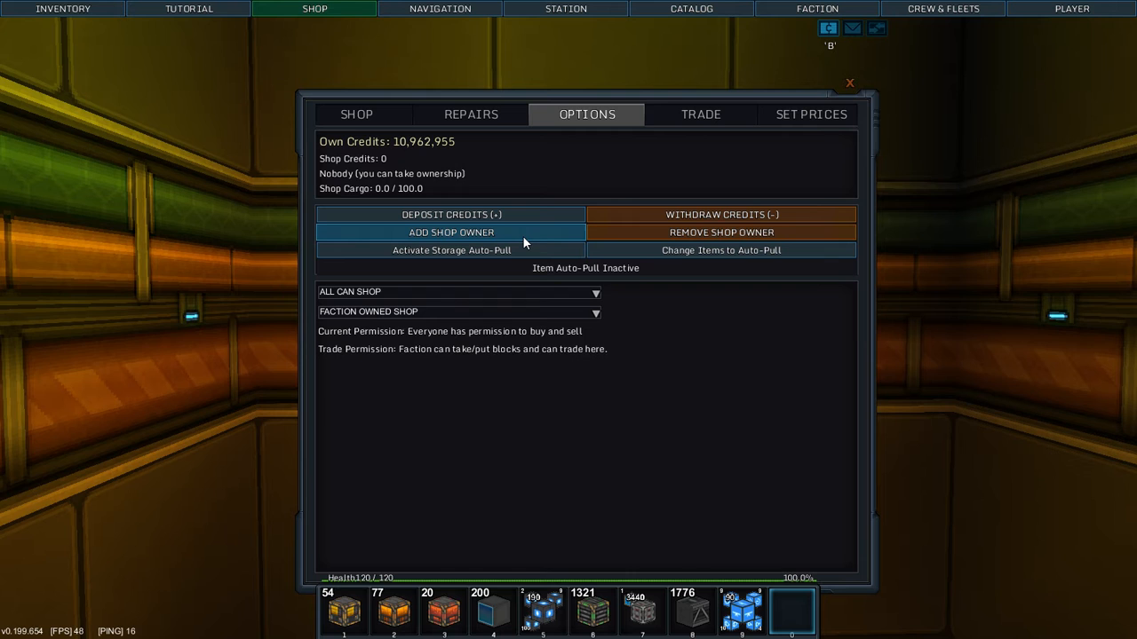
click(451, 231)
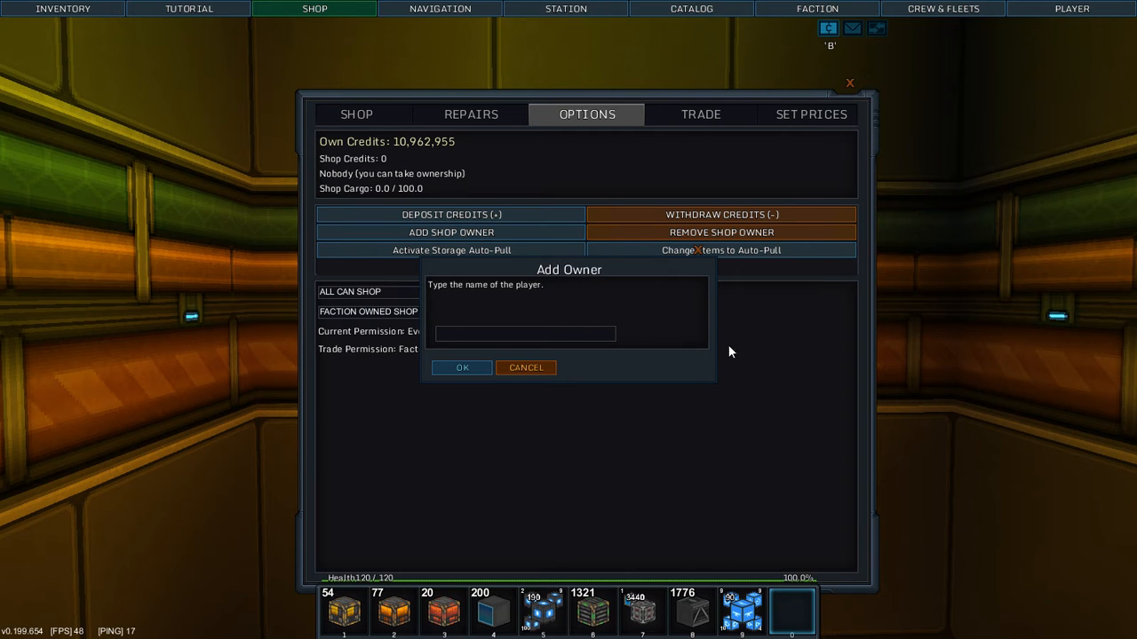
text(jw608)
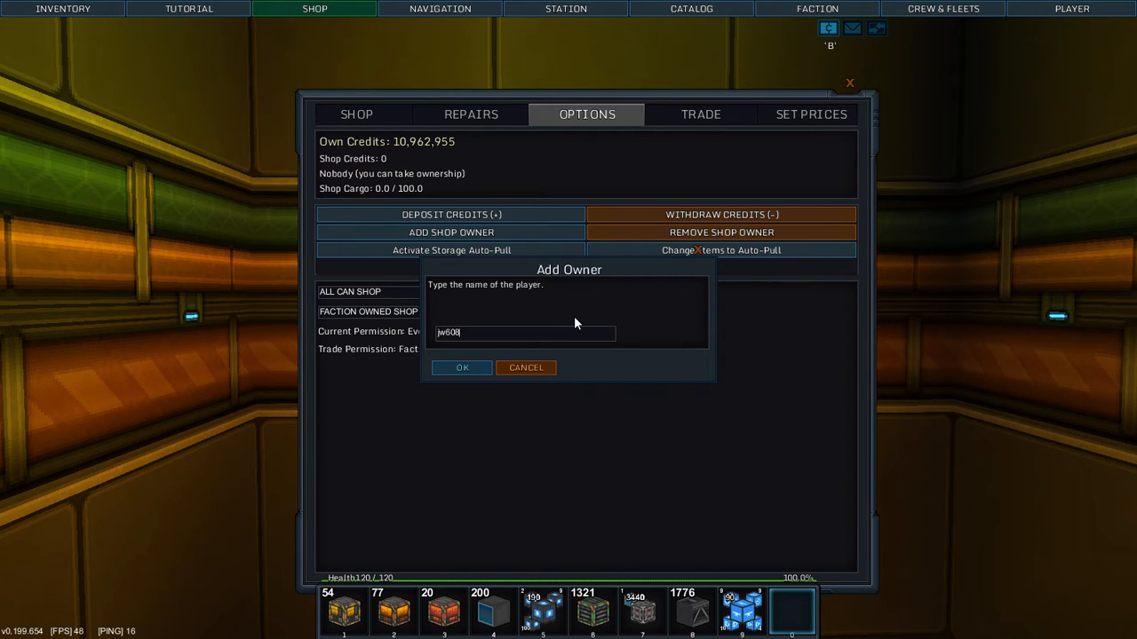
click(462, 366)
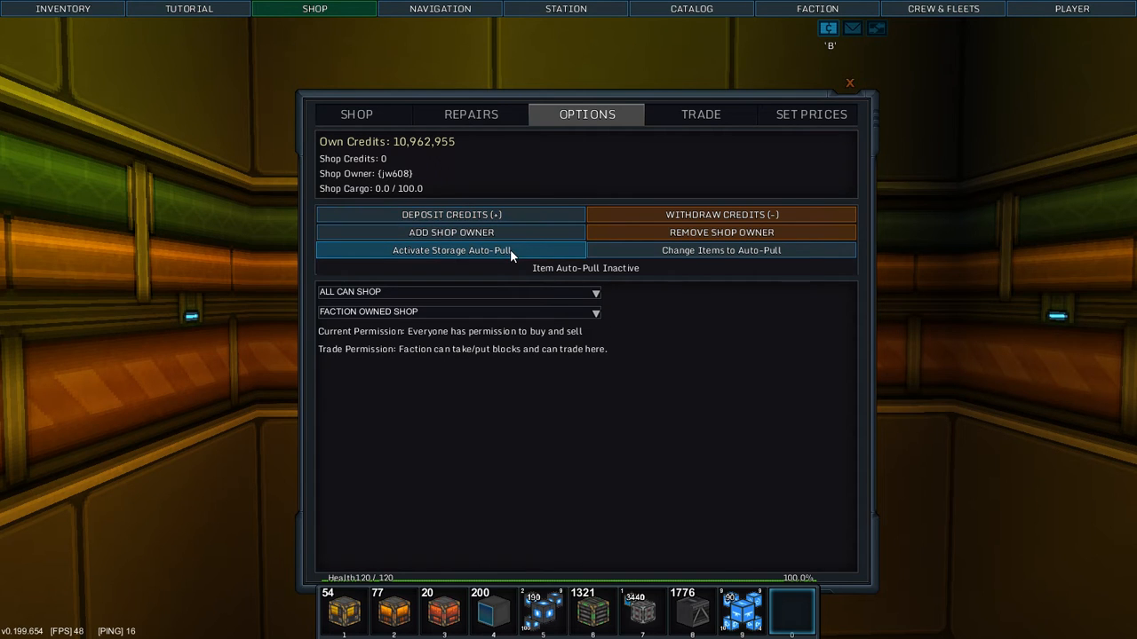
mouse_move(608, 220)
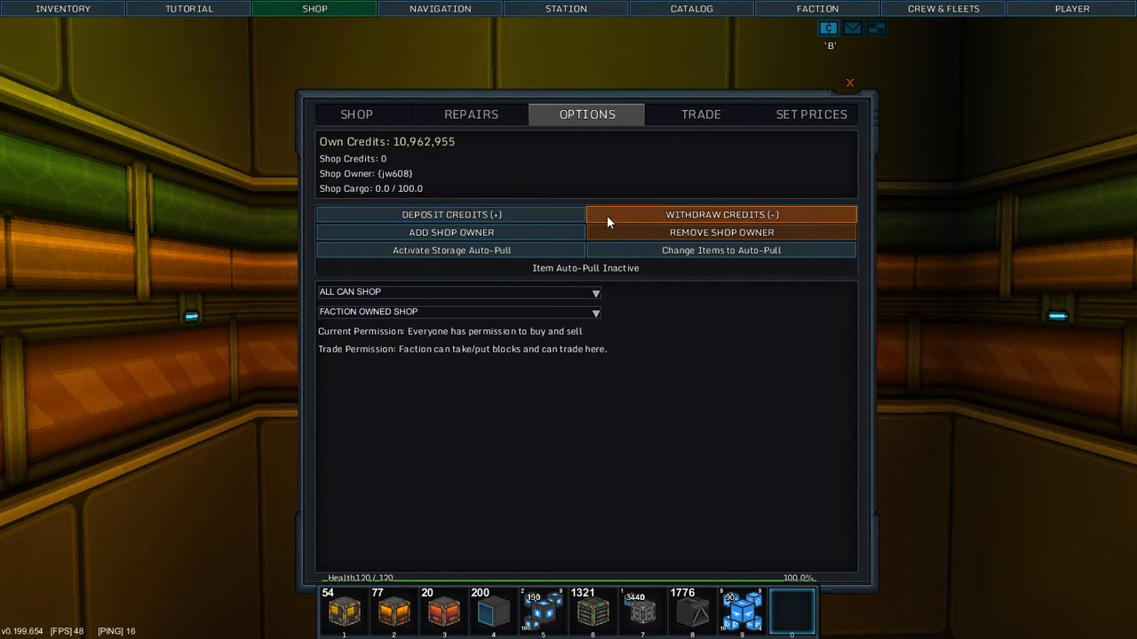
Deposit 10,000,000 of your credits into the shop's funds
click(451, 213)
text(10000000)
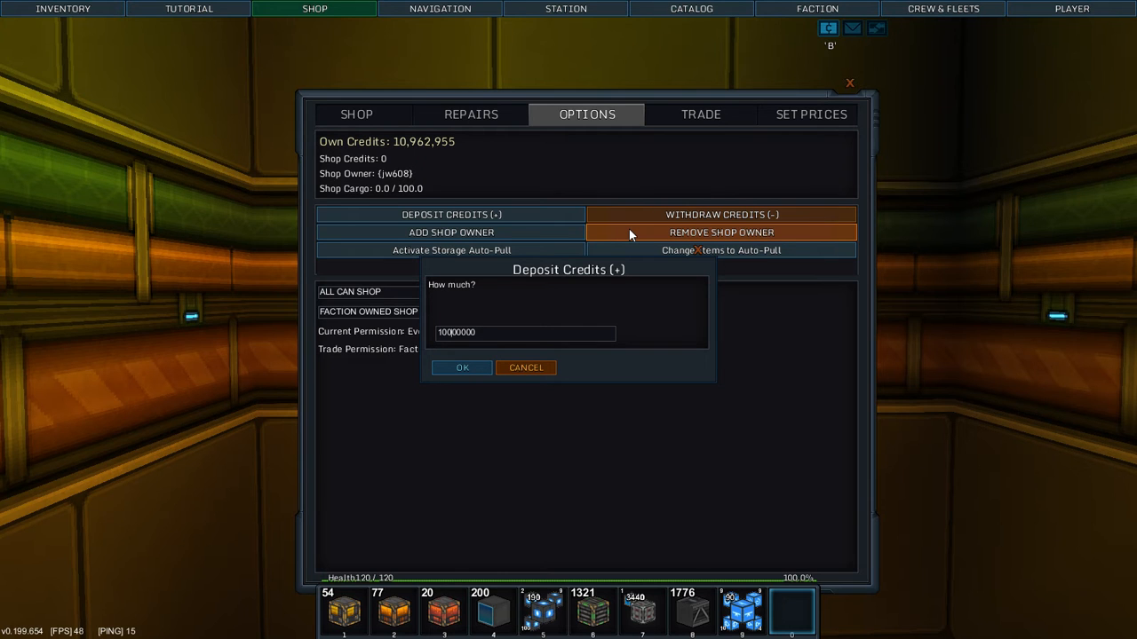
click(462, 368)
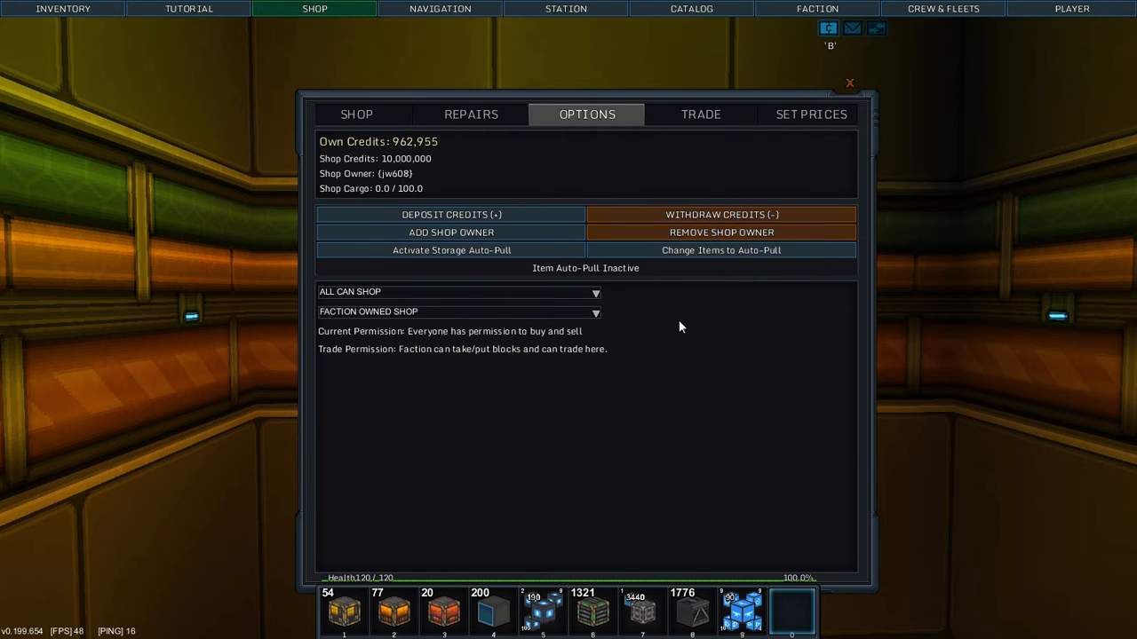
Add a purchase offer for Fertikeen Capsule at price 10 with unlimited stock
click(810, 114)
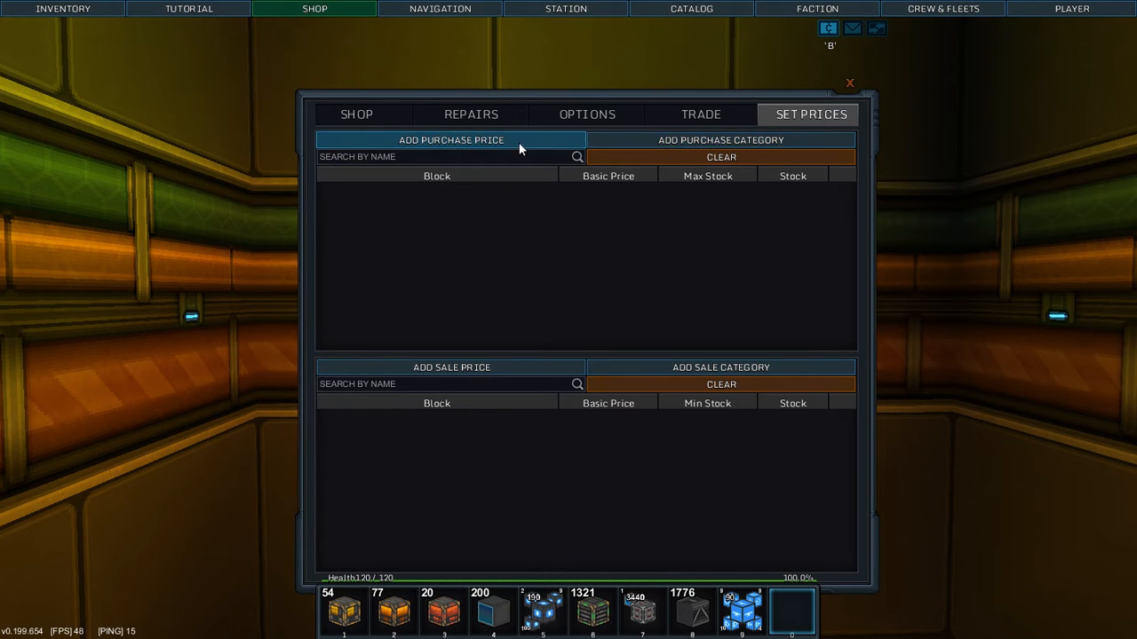
click(451, 139)
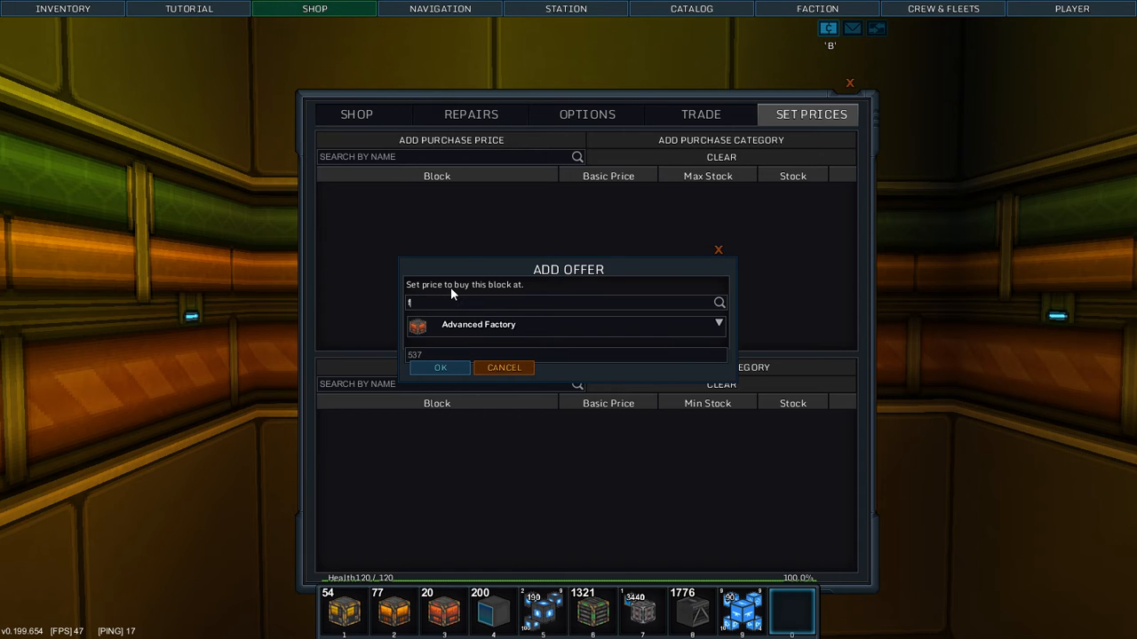
click(439, 368)
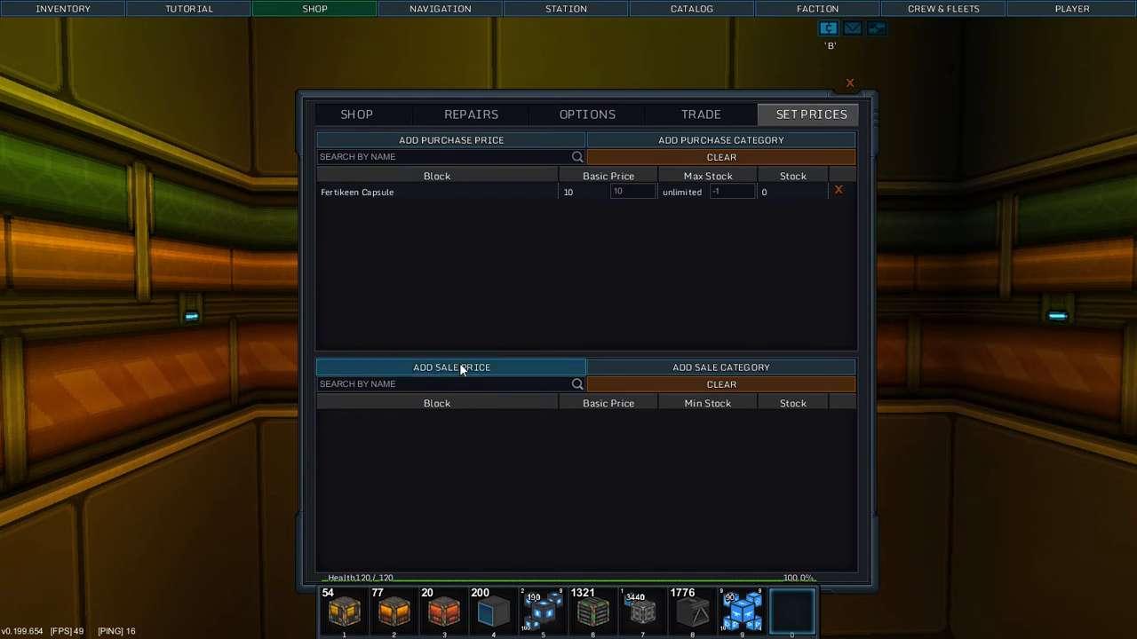
mouse_move(625, 313)
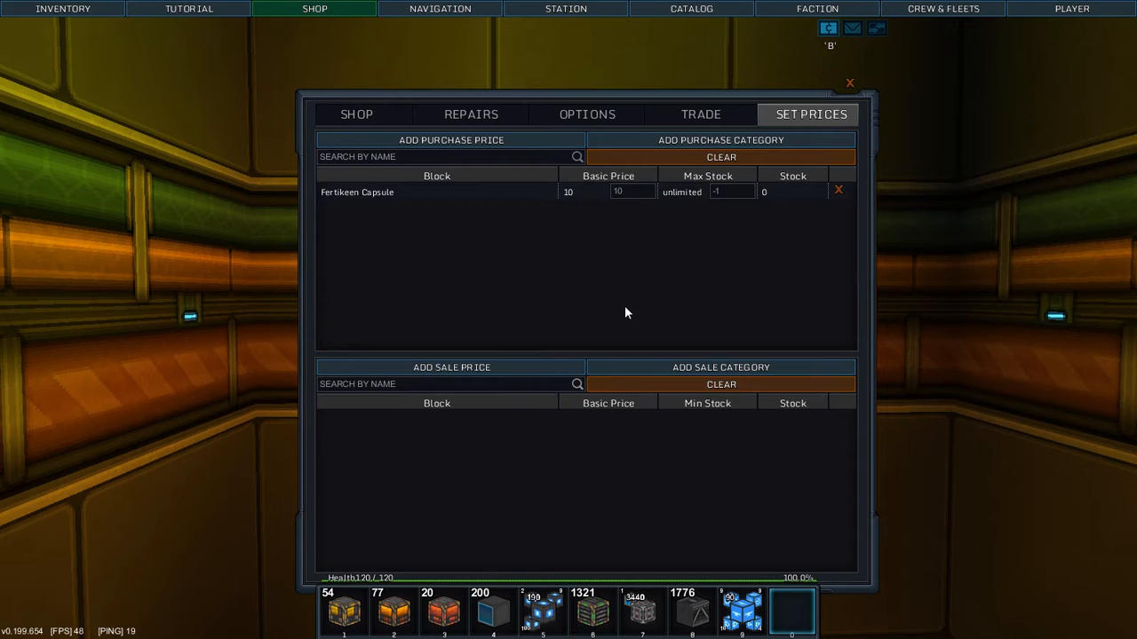
click(356, 113)
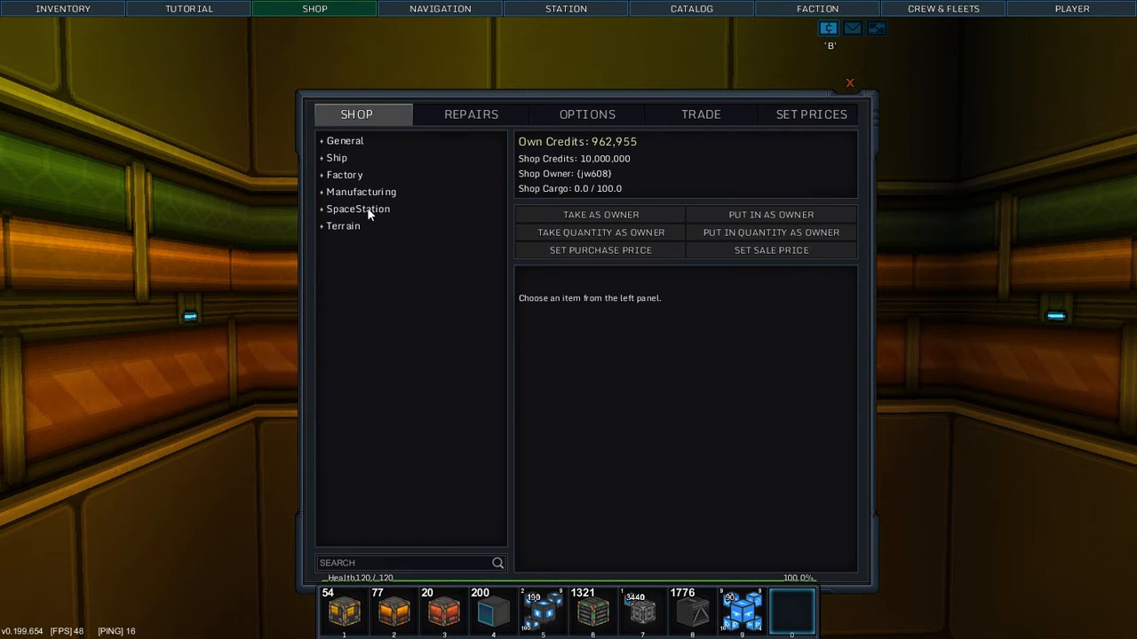
text(fer)
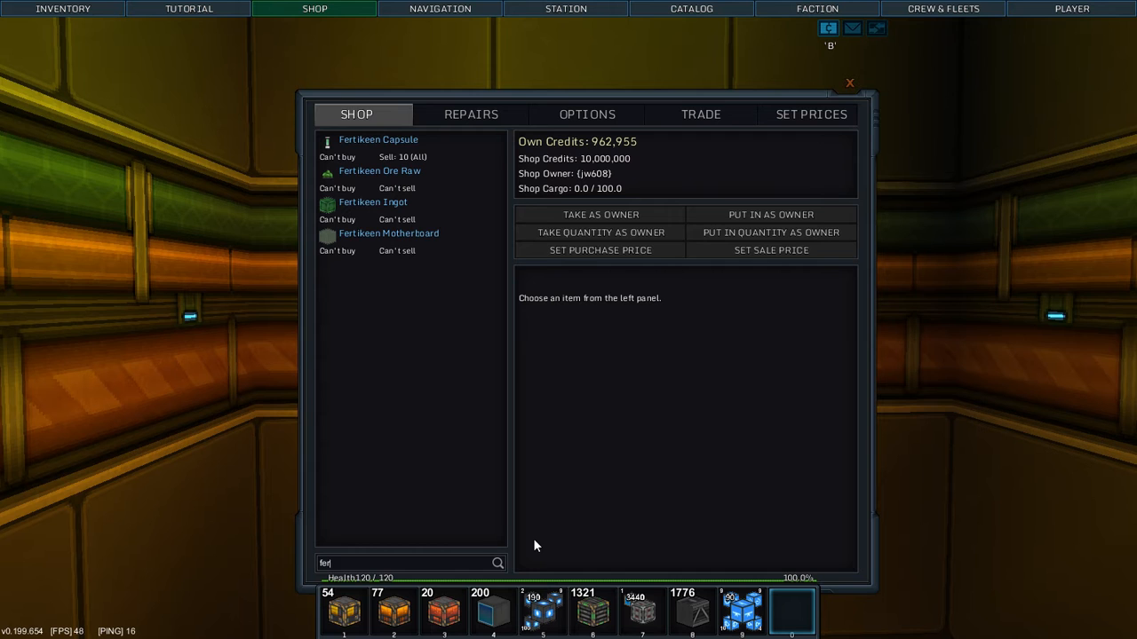
click(377, 139)
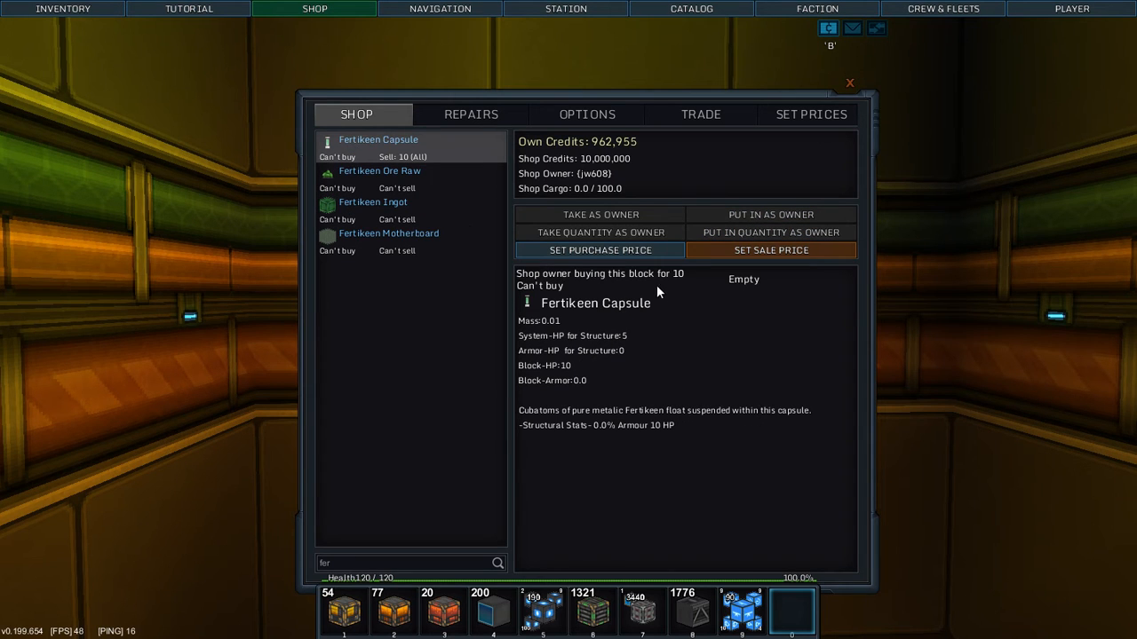
mouse_move(675, 370)
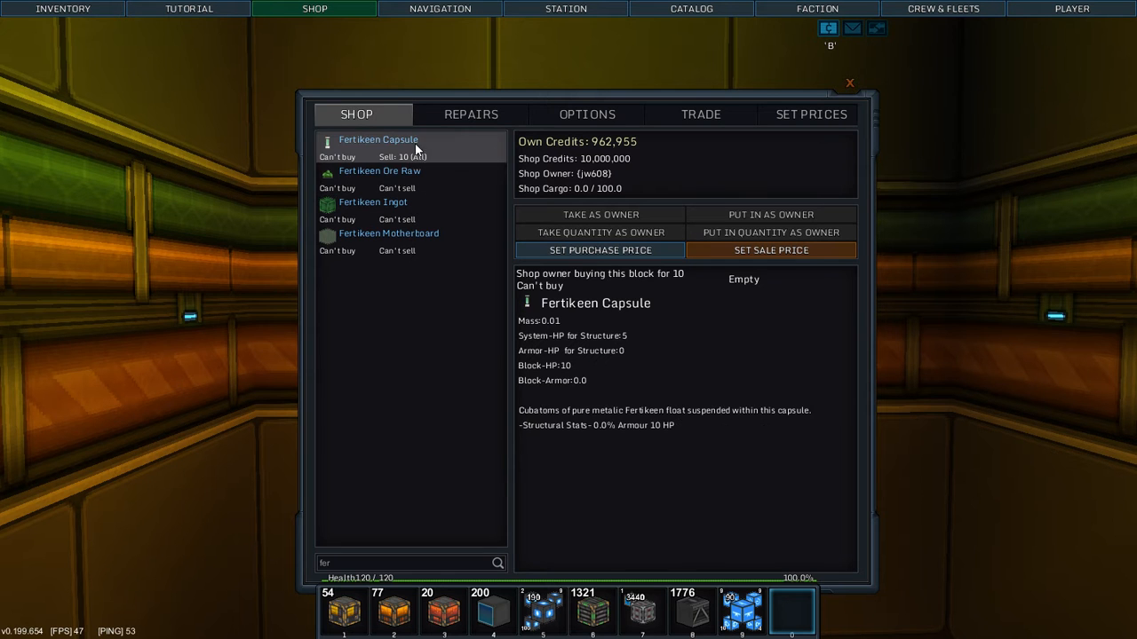
mouse_move(455, 199)
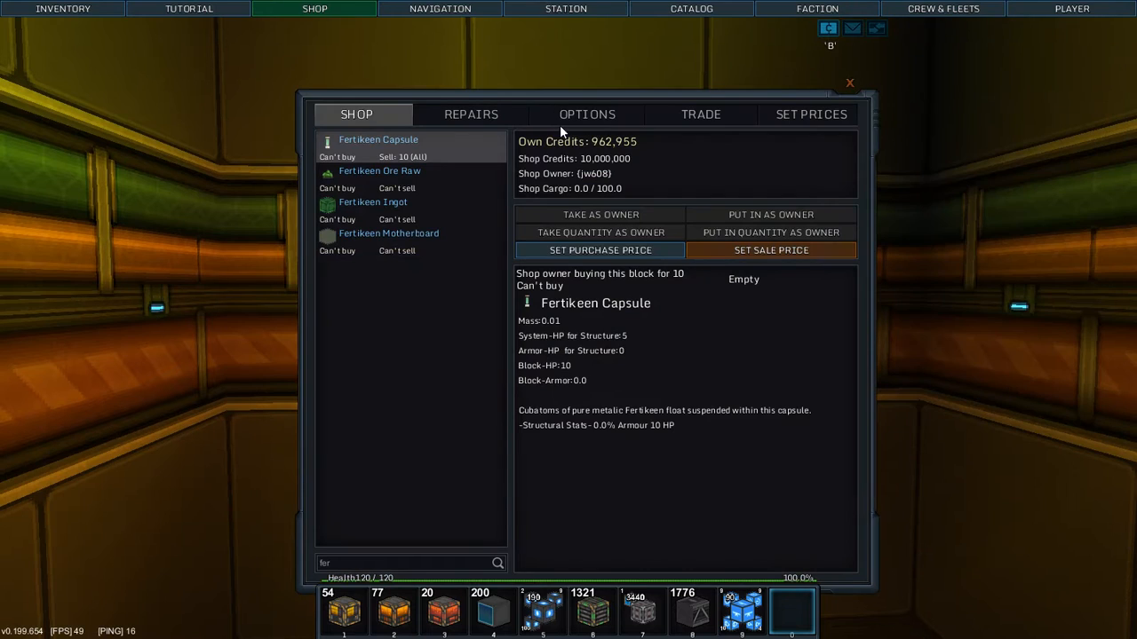
Add a Fertikeen Ore Raw purchase offer at 106 and raise the Capsule price to 12
click(700, 113)
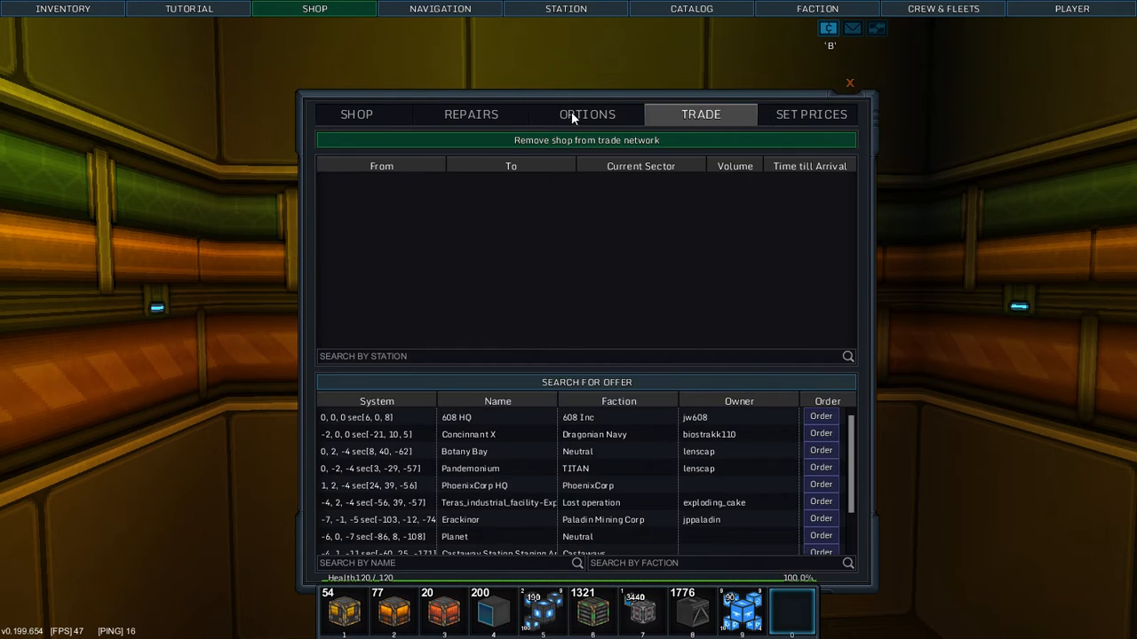
click(810, 114)
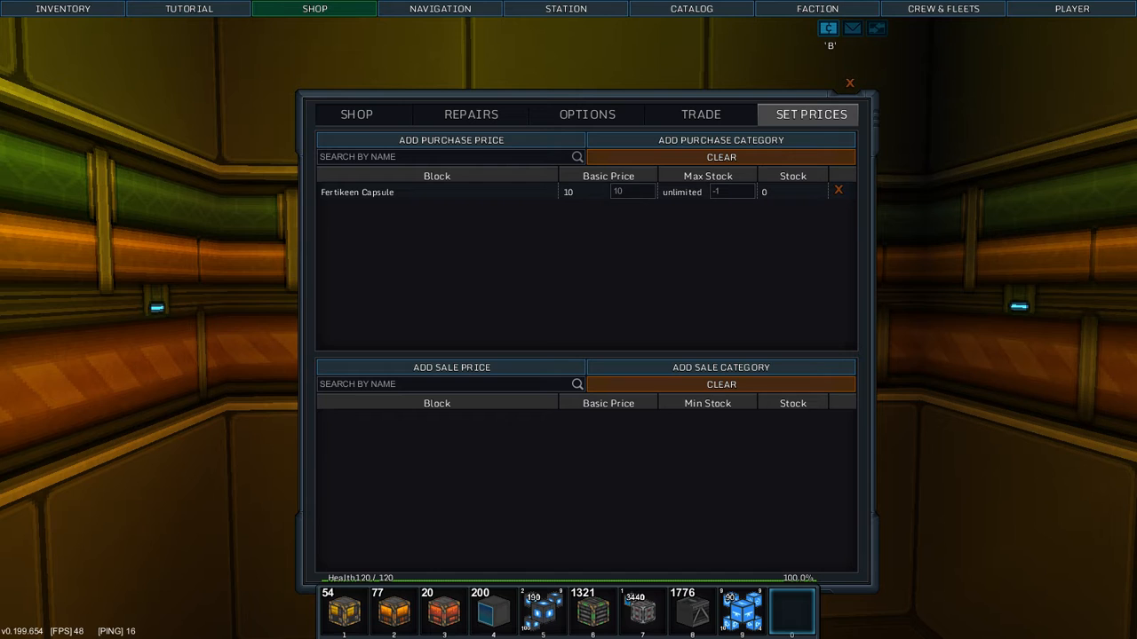
mouse_move(451, 139)
text(fert)
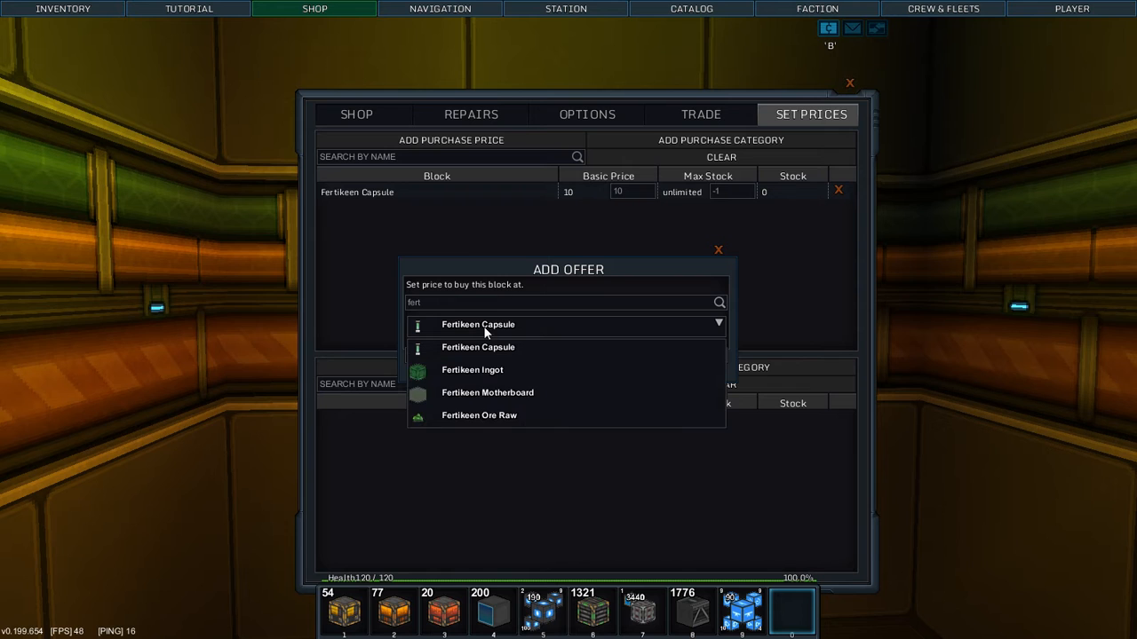
click(480, 416)
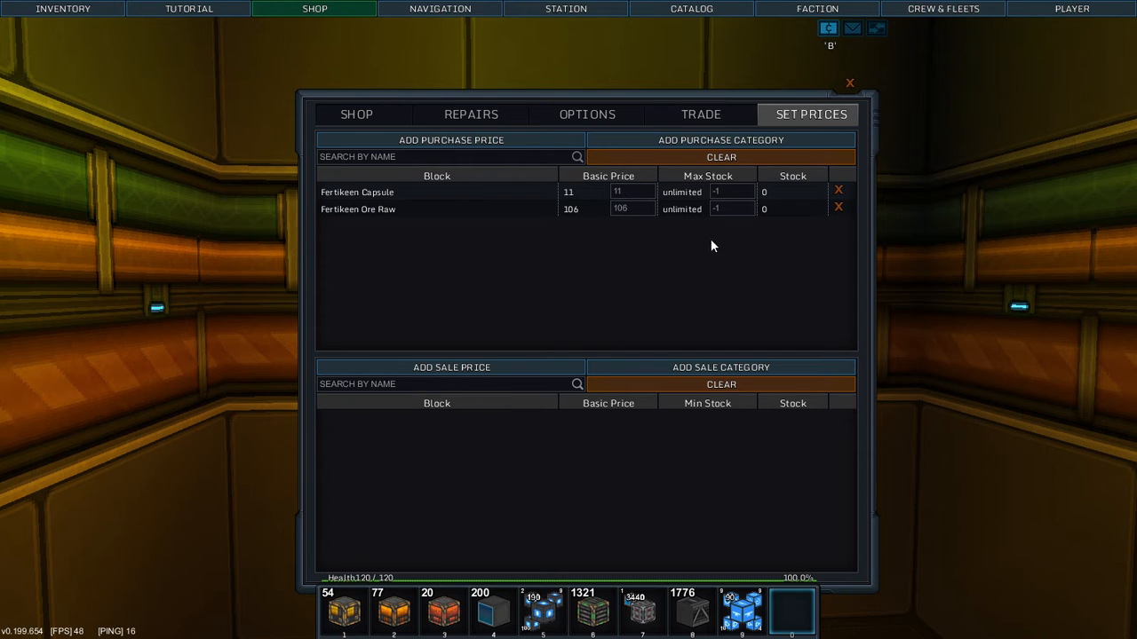
mouse_move(568, 272)
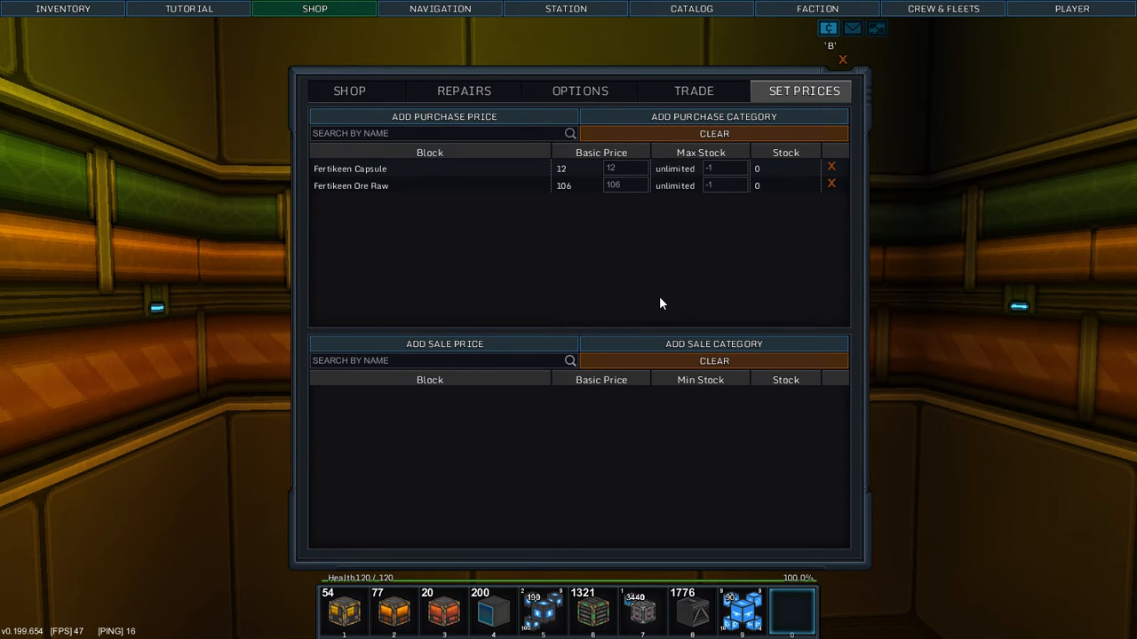
mouse_move(487, 234)
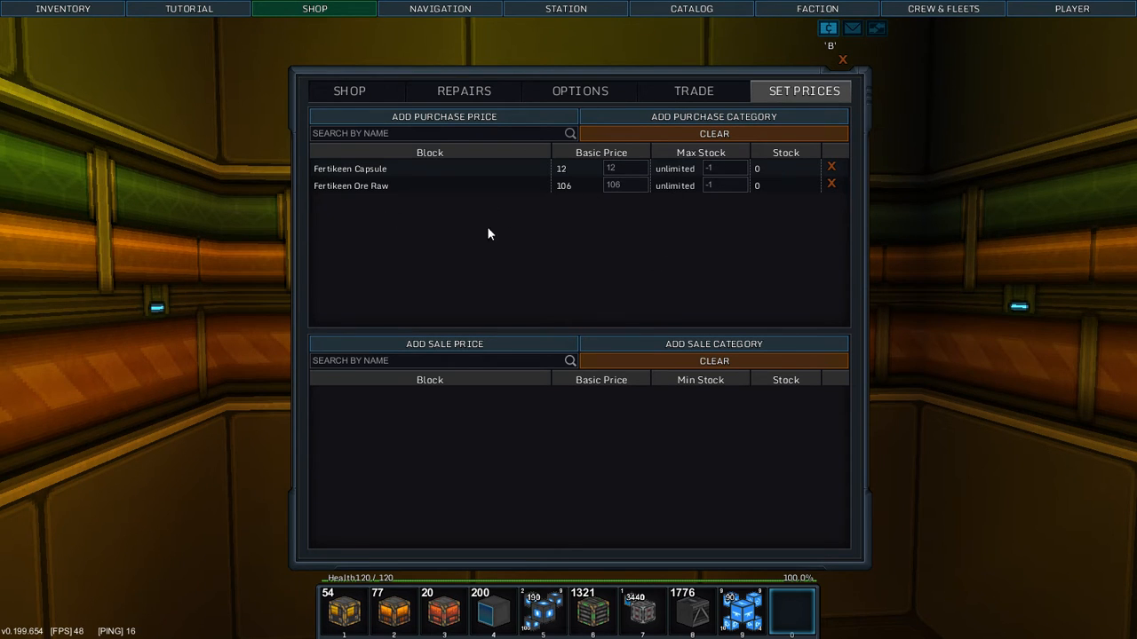
mouse_move(681, 96)
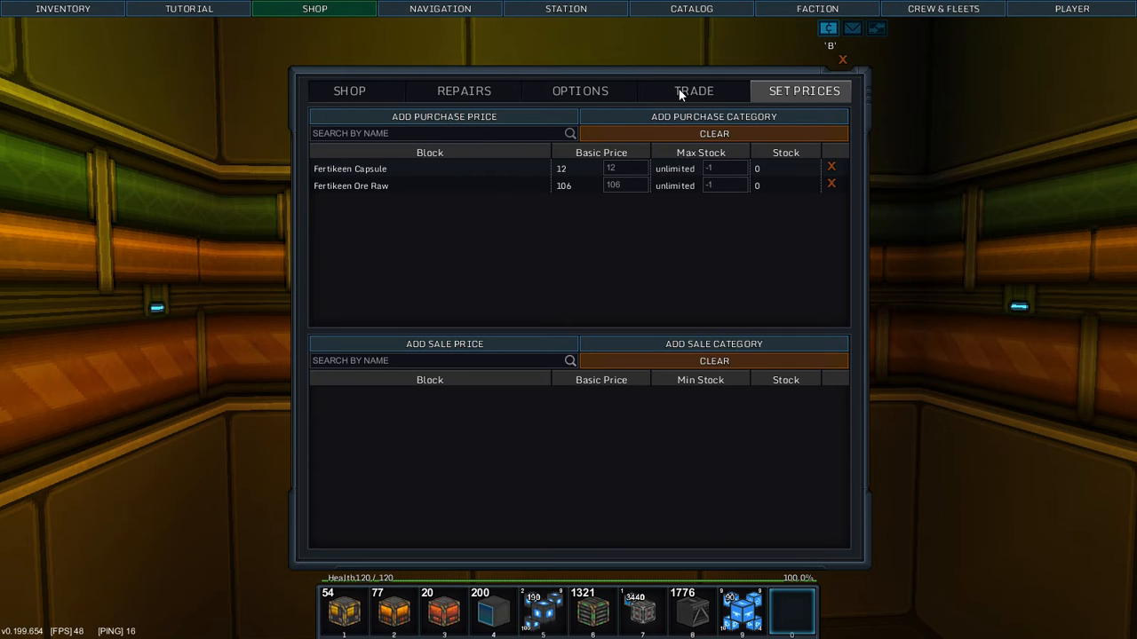
Search the trade network for Fertikeen Capsule offers, review them and close the results
click(693, 90)
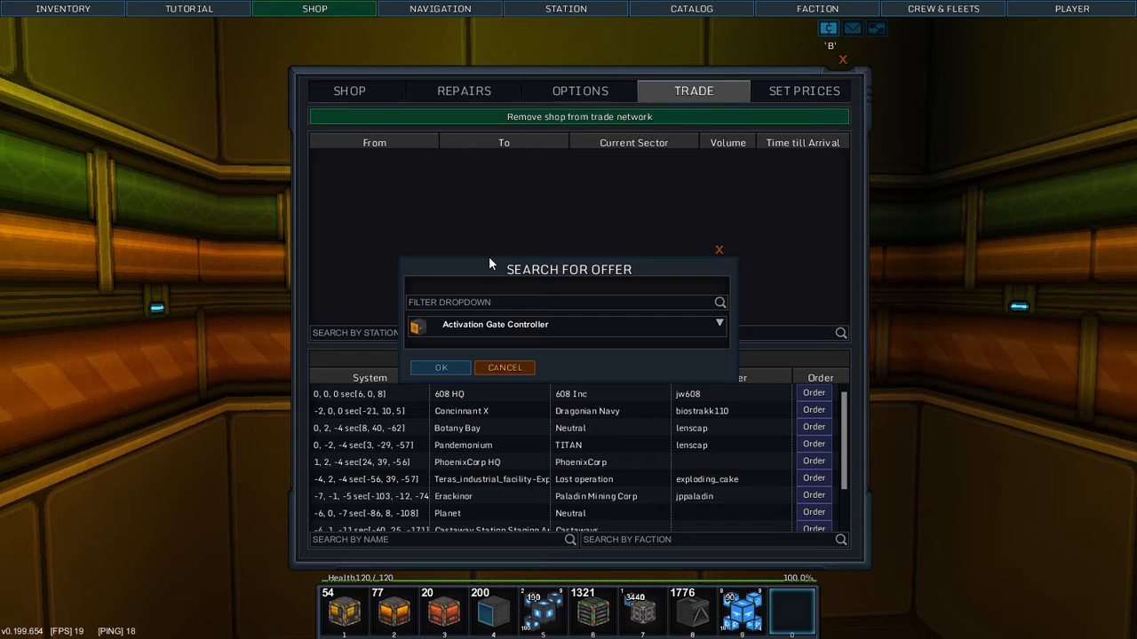
text(fert)
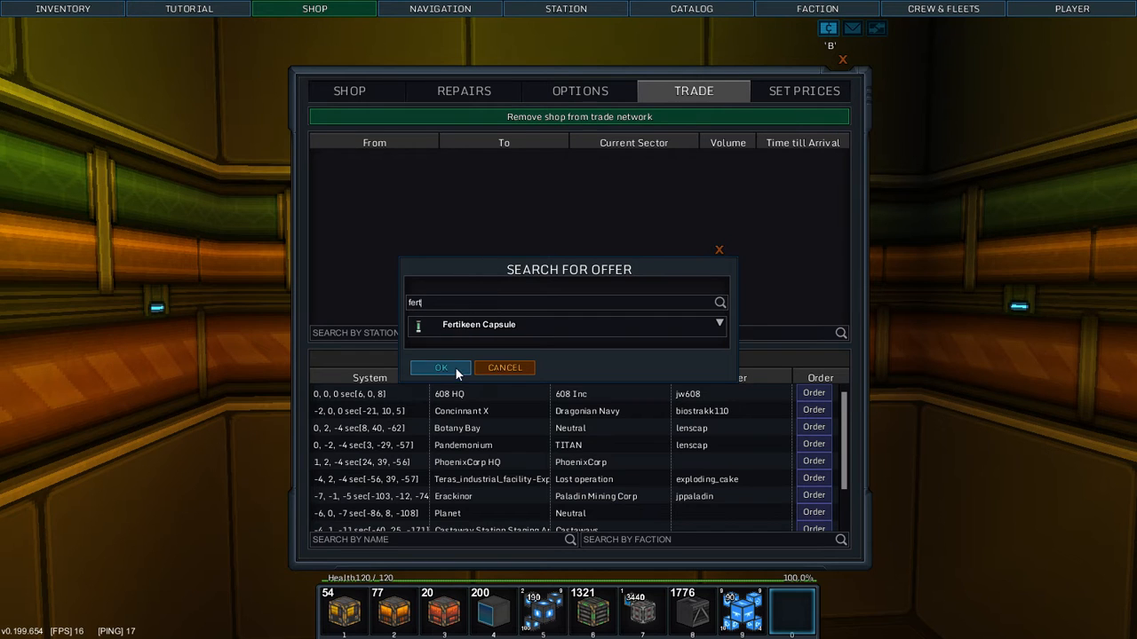
click(440, 367)
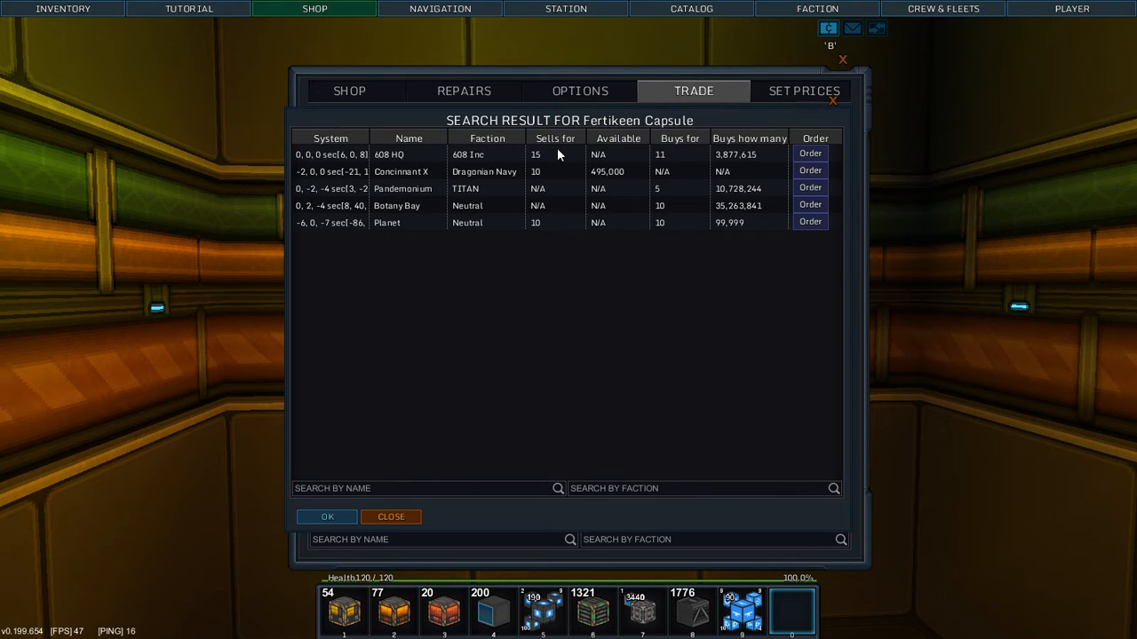
mouse_move(544, 181)
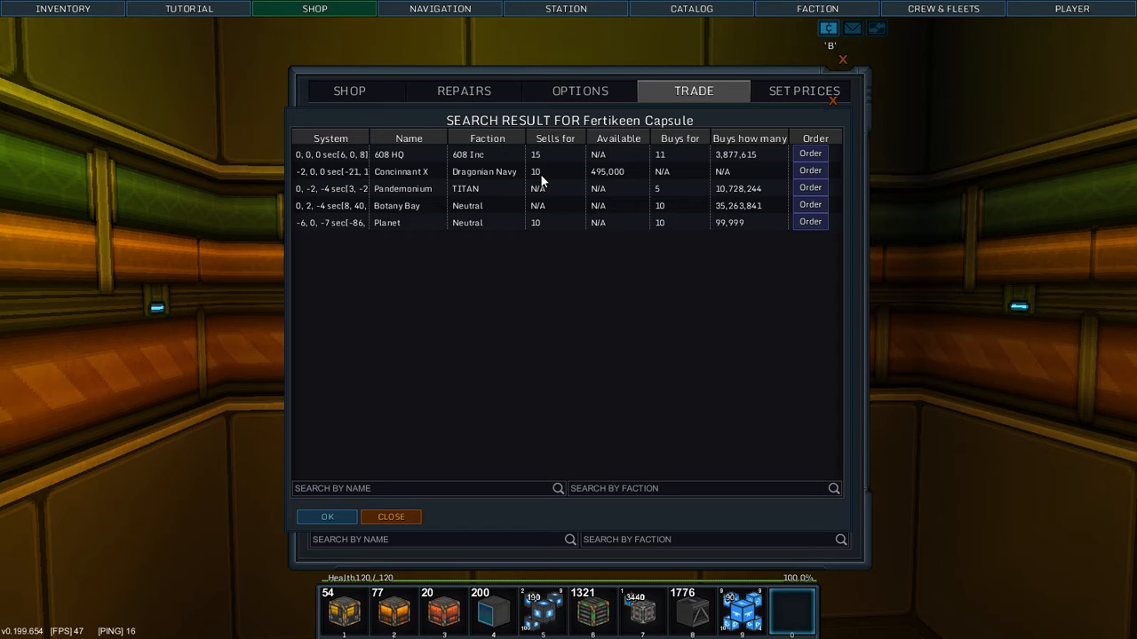
mouse_move(540, 163)
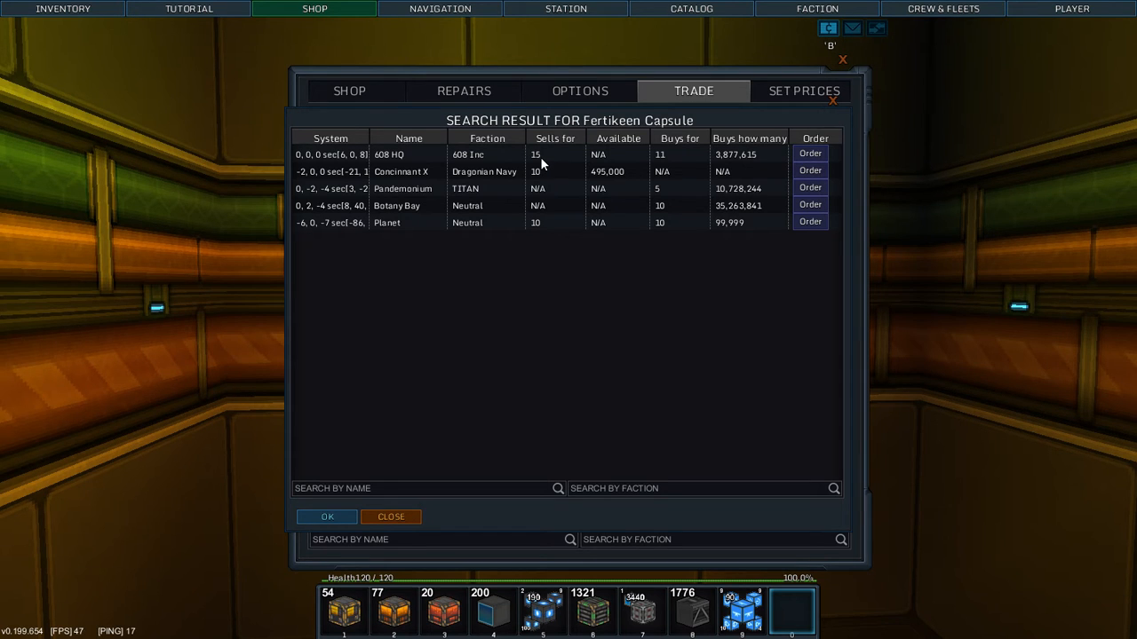
mouse_move(576, 152)
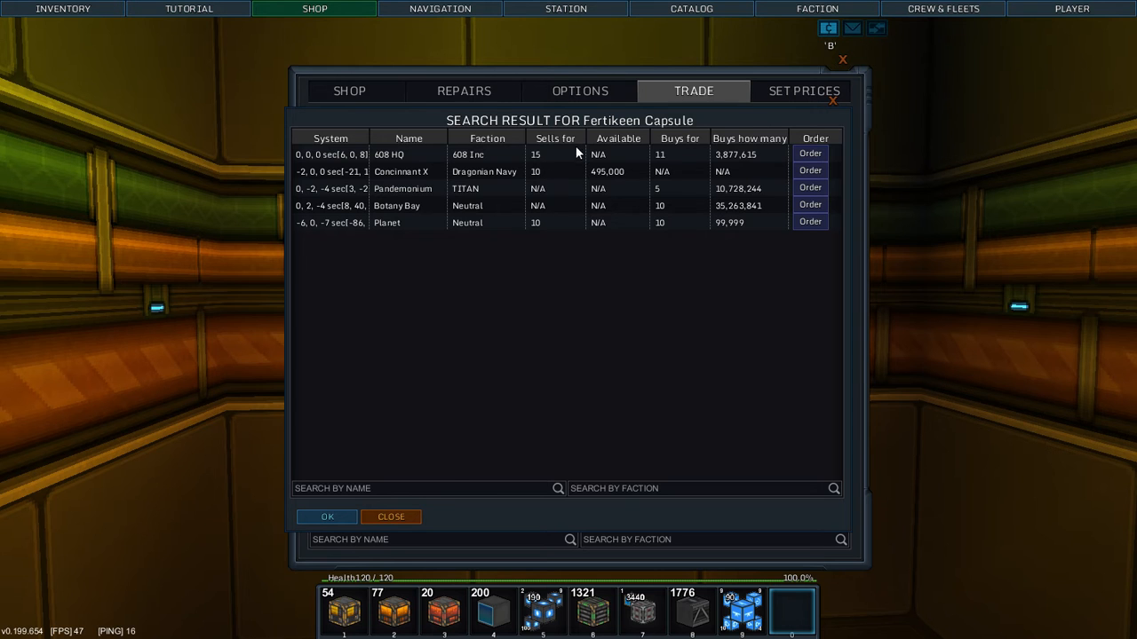
click(693, 91)
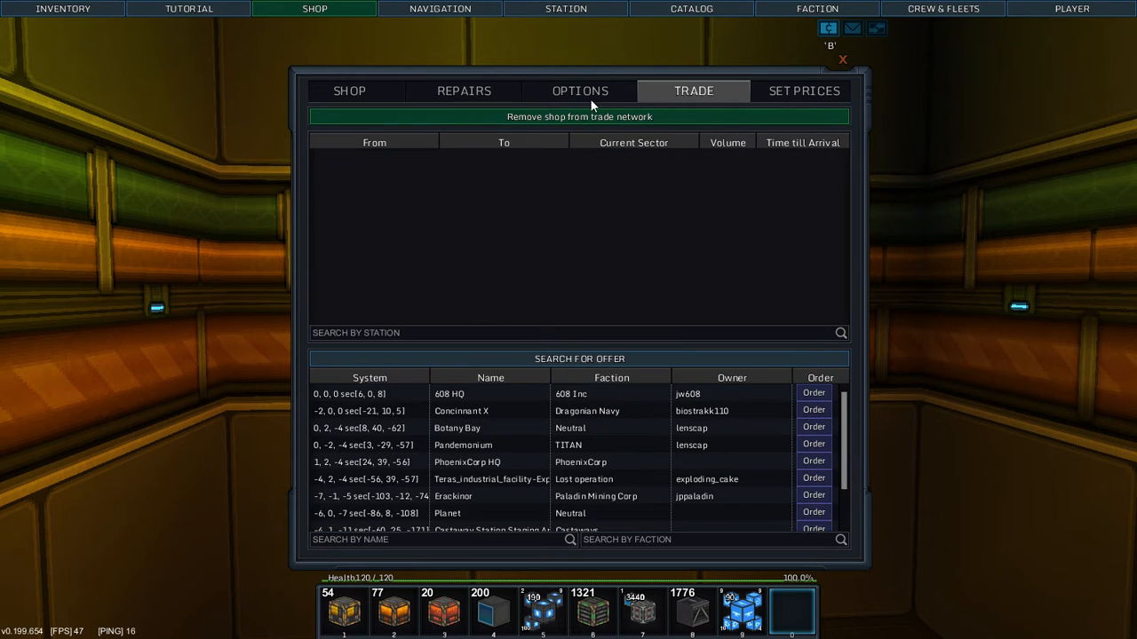
Check the price list and overview, then start a new trade offer search
click(803, 91)
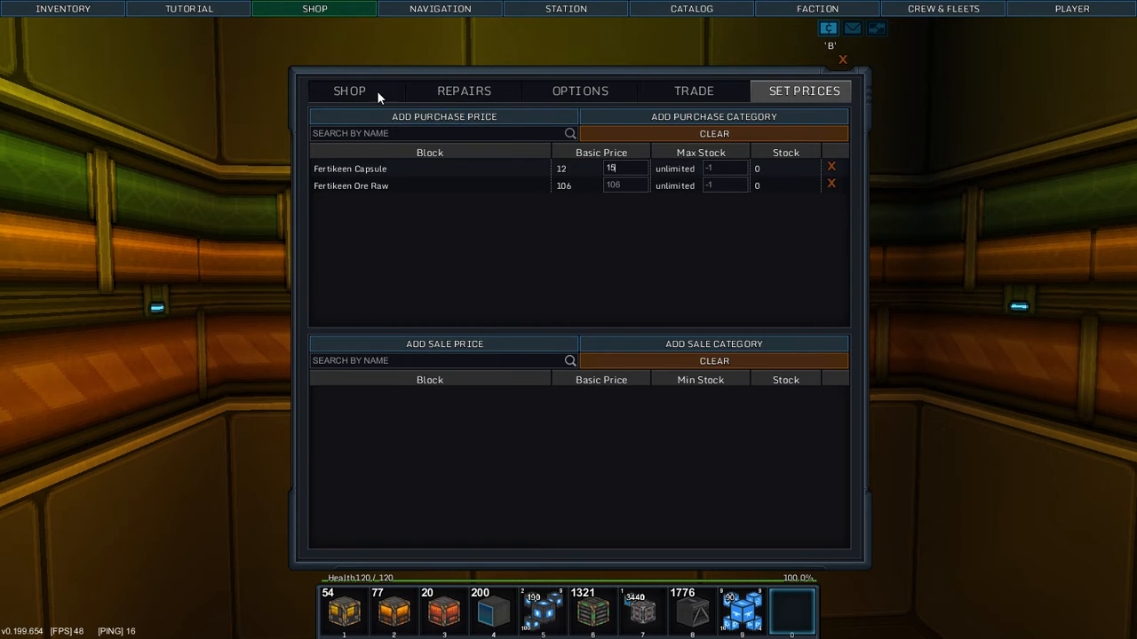
click(348, 91)
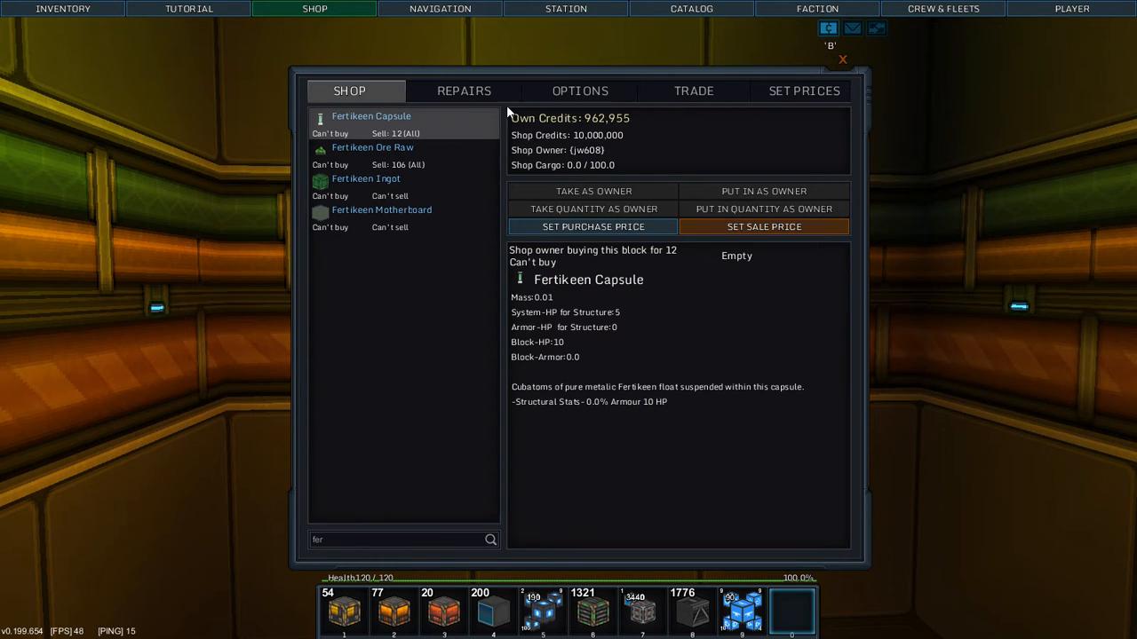
click(693, 90)
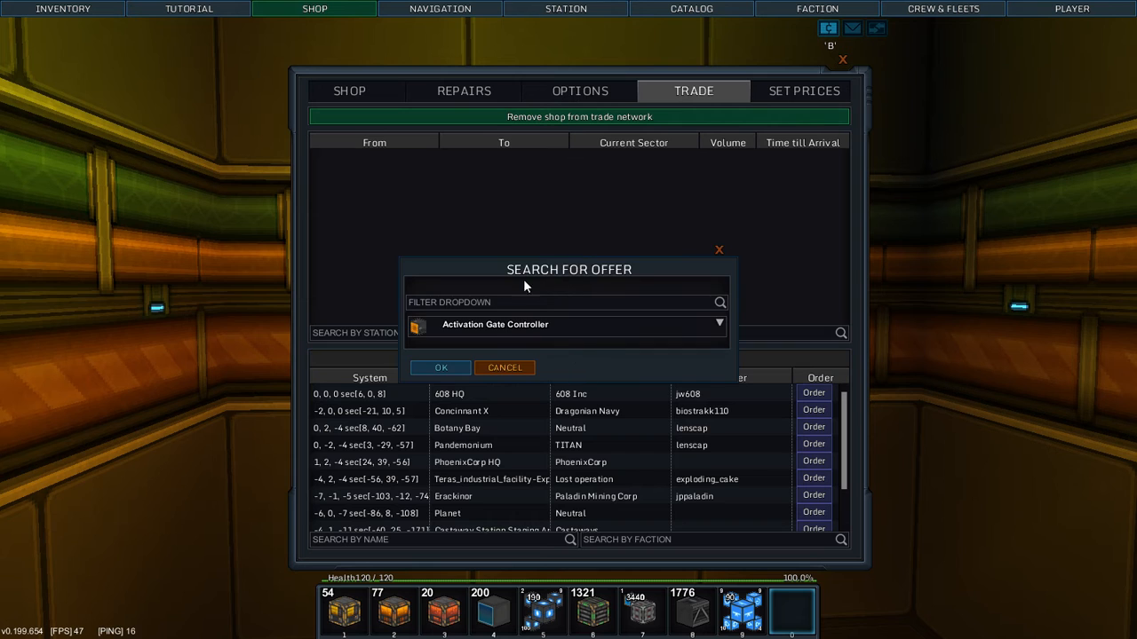
Filter by 'fert' and list the network's Fertikeen Ore Raw offers
text(fert)
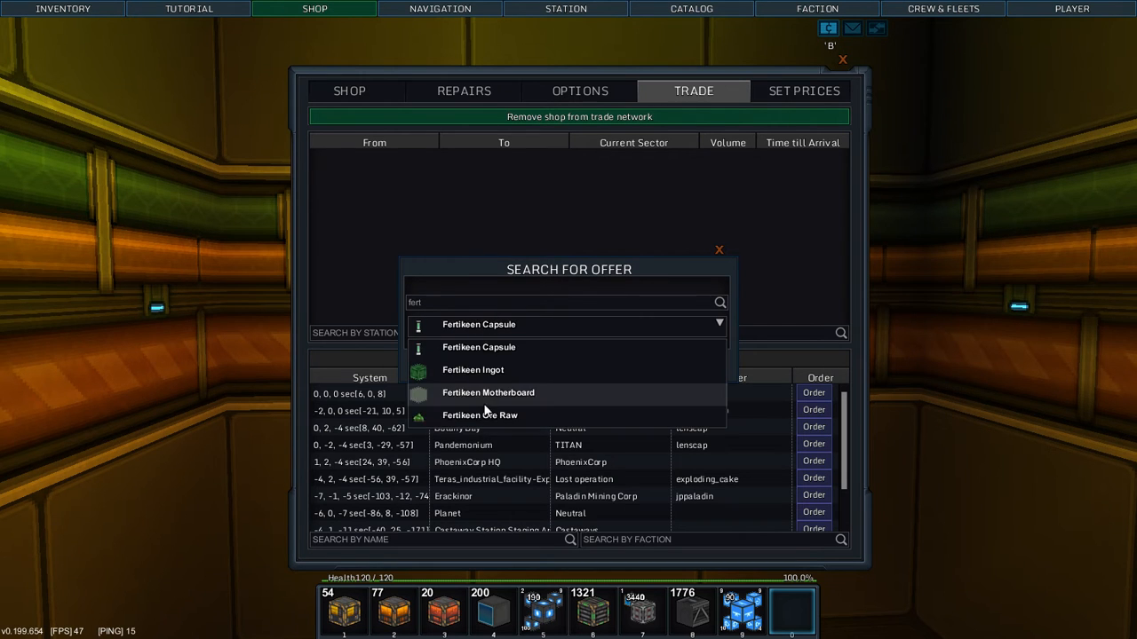
click(480, 416)
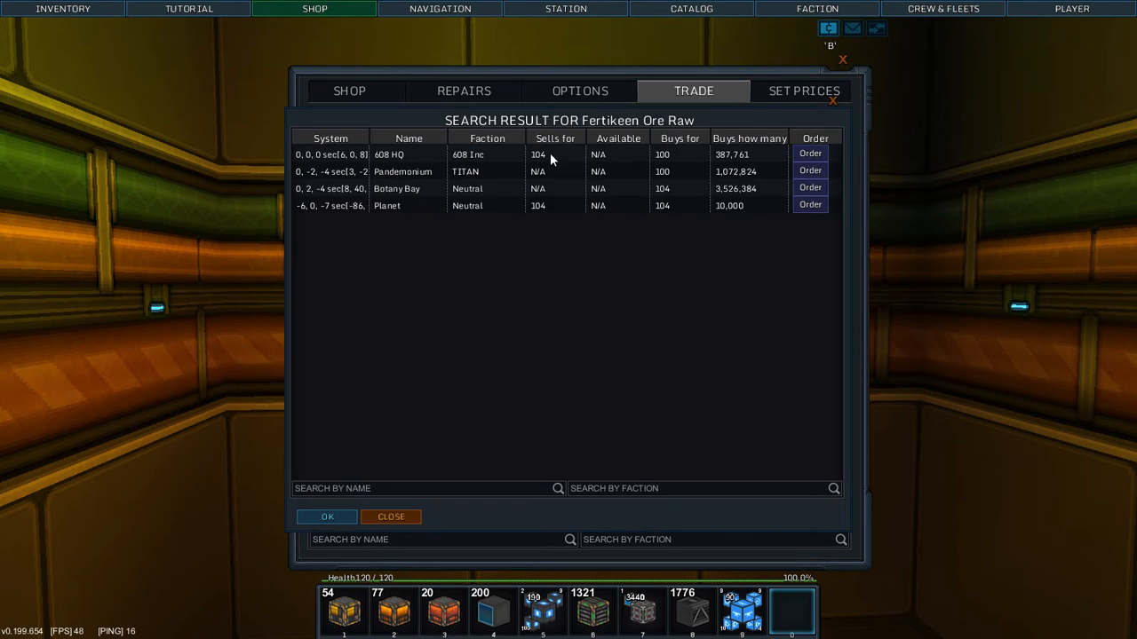
mouse_move(611, 163)
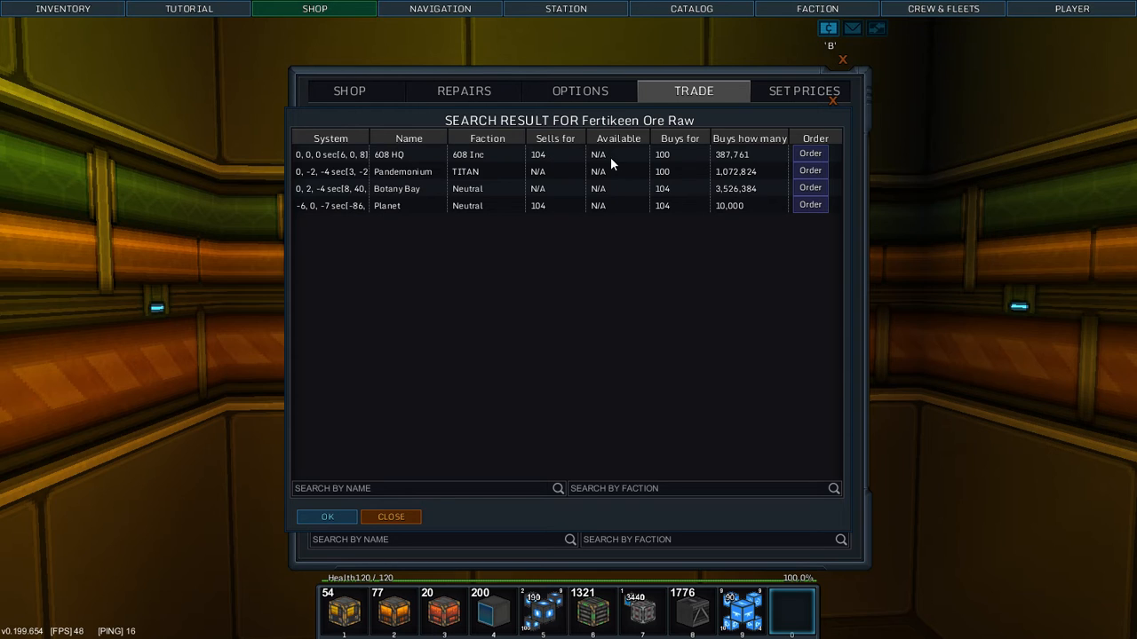
mouse_move(632, 192)
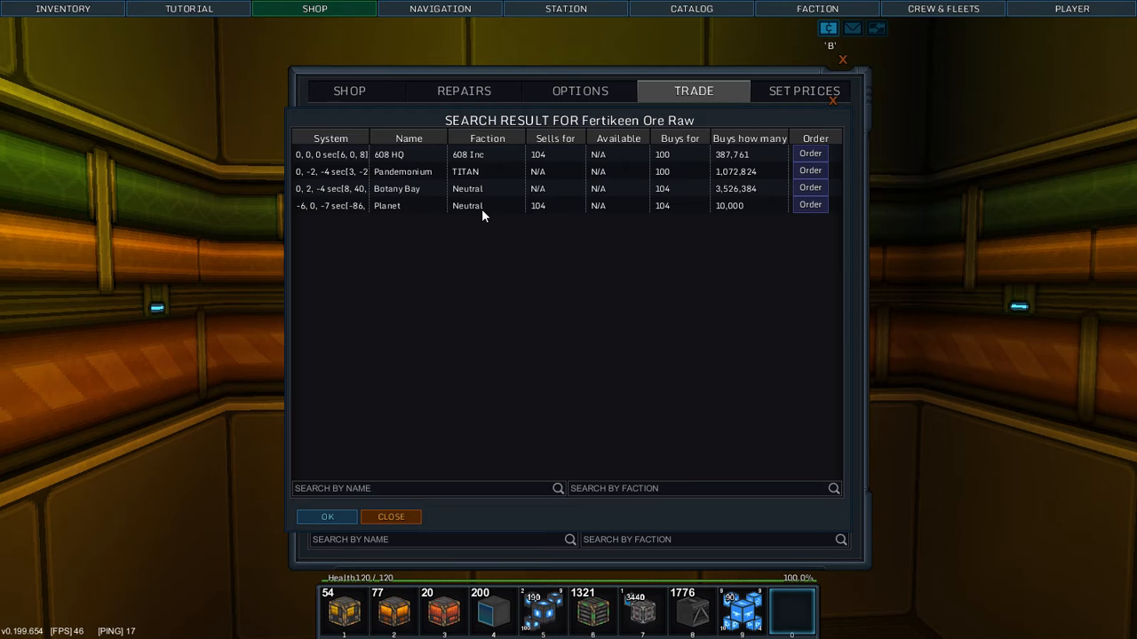
mouse_move(796, 210)
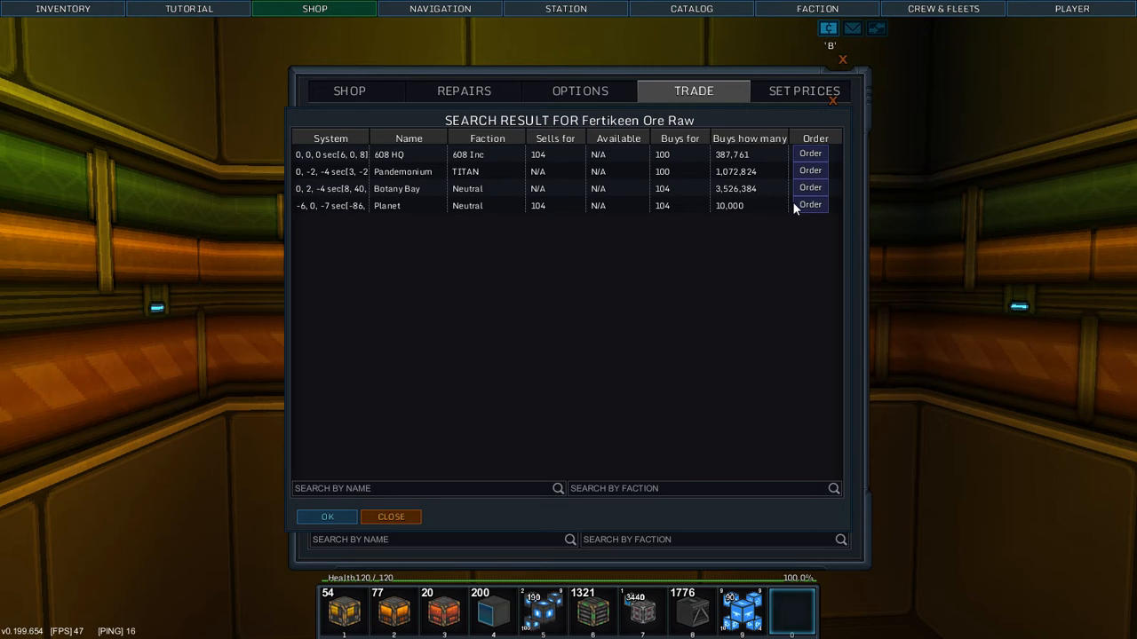
Start an order for Fertikeen Ore Raw, cancel it and close the search results
click(810, 187)
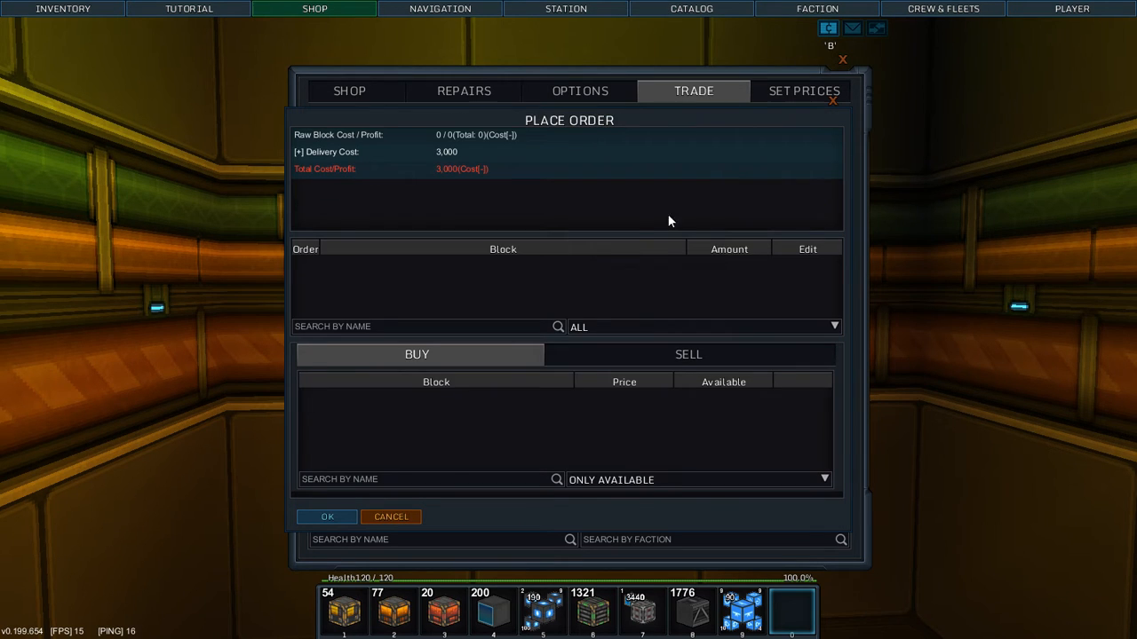
mouse_move(554, 444)
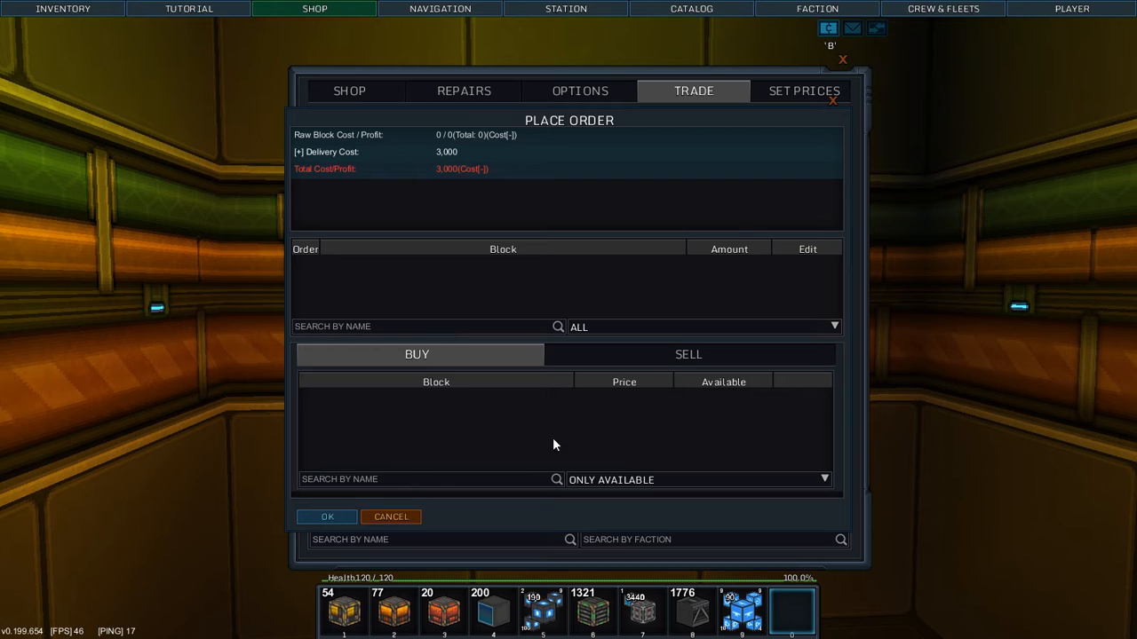
click(689, 355)
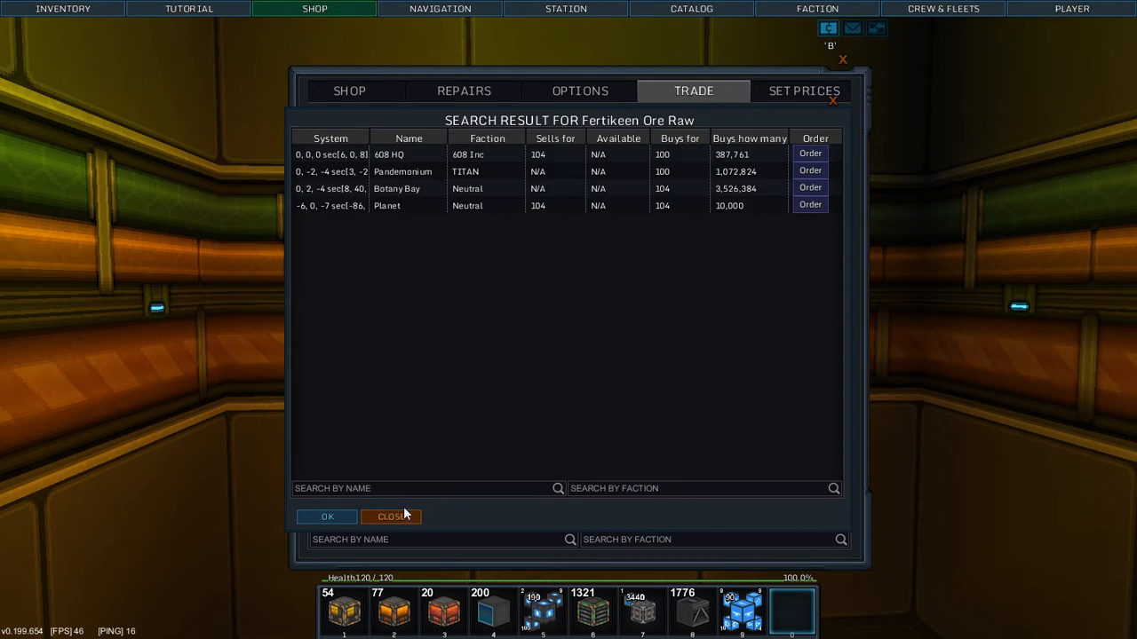
mouse_move(682, 105)
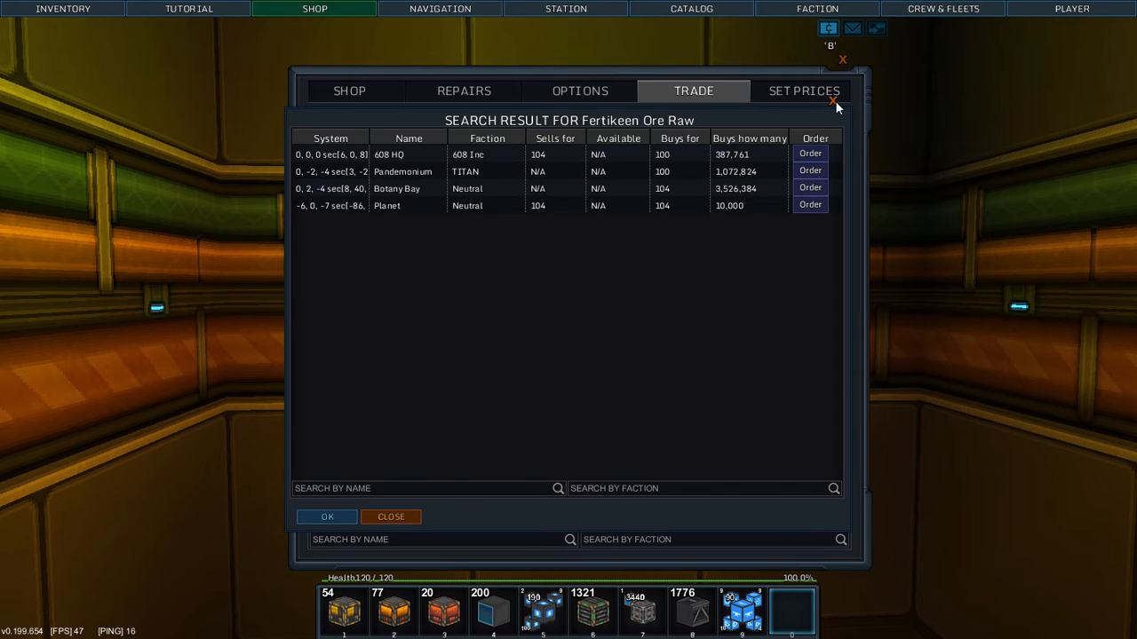
click(693, 90)
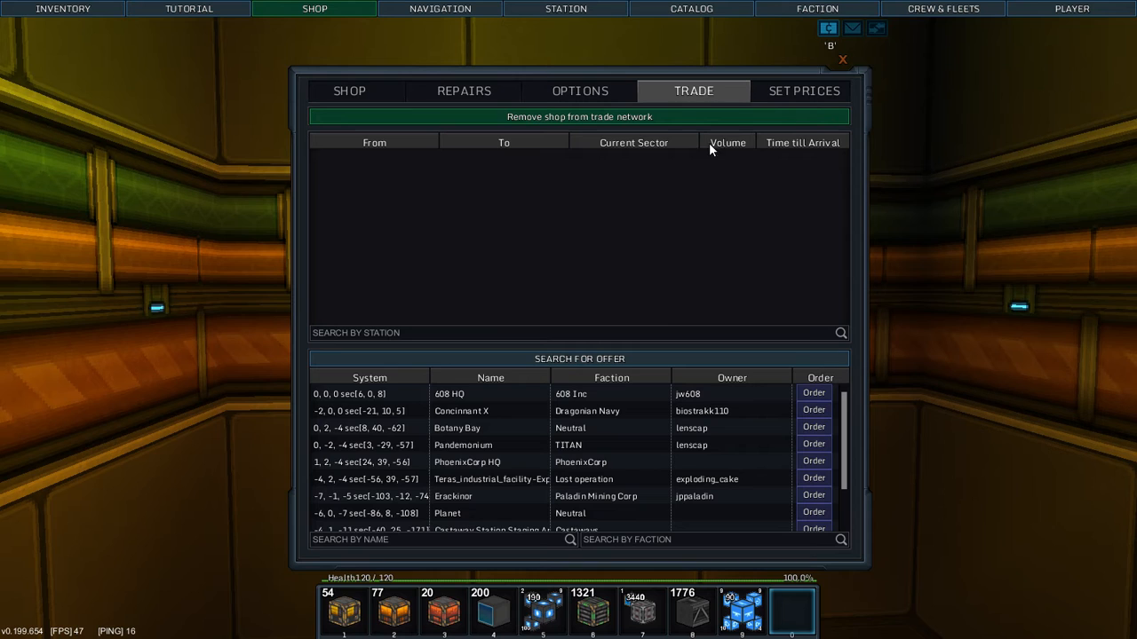
mouse_move(645, 190)
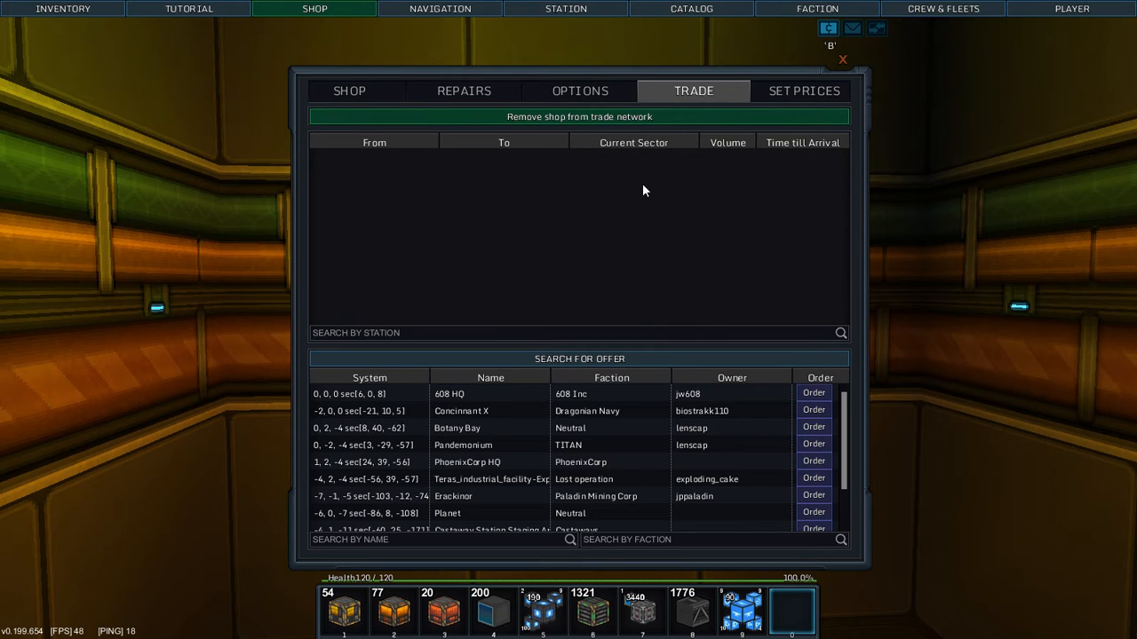
mouse_move(561, 286)
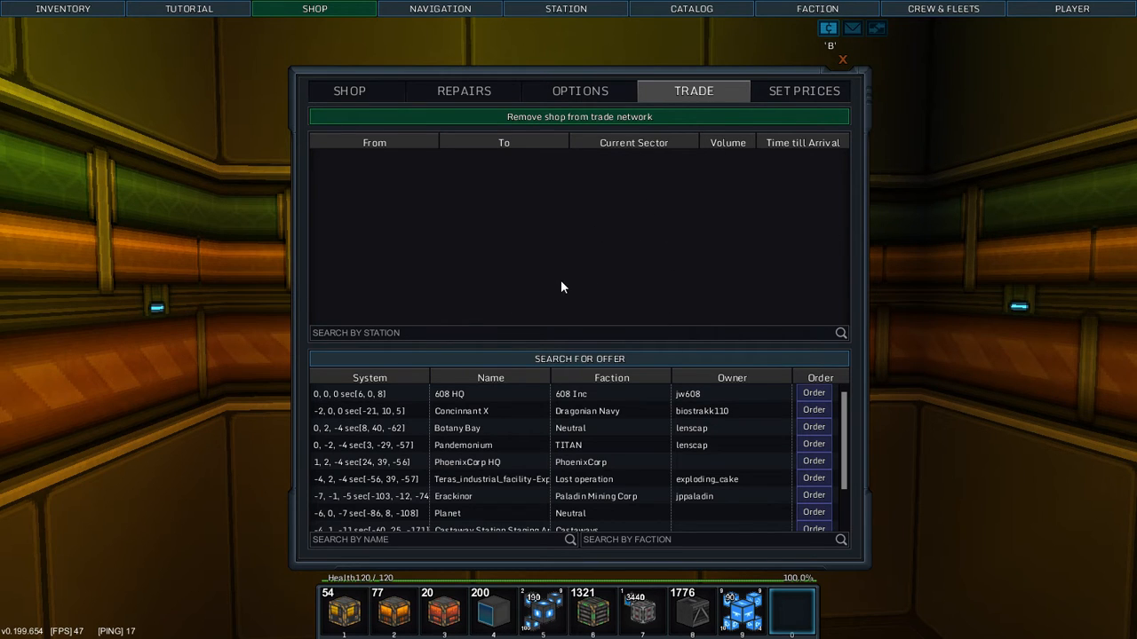
mouse_move(643, 202)
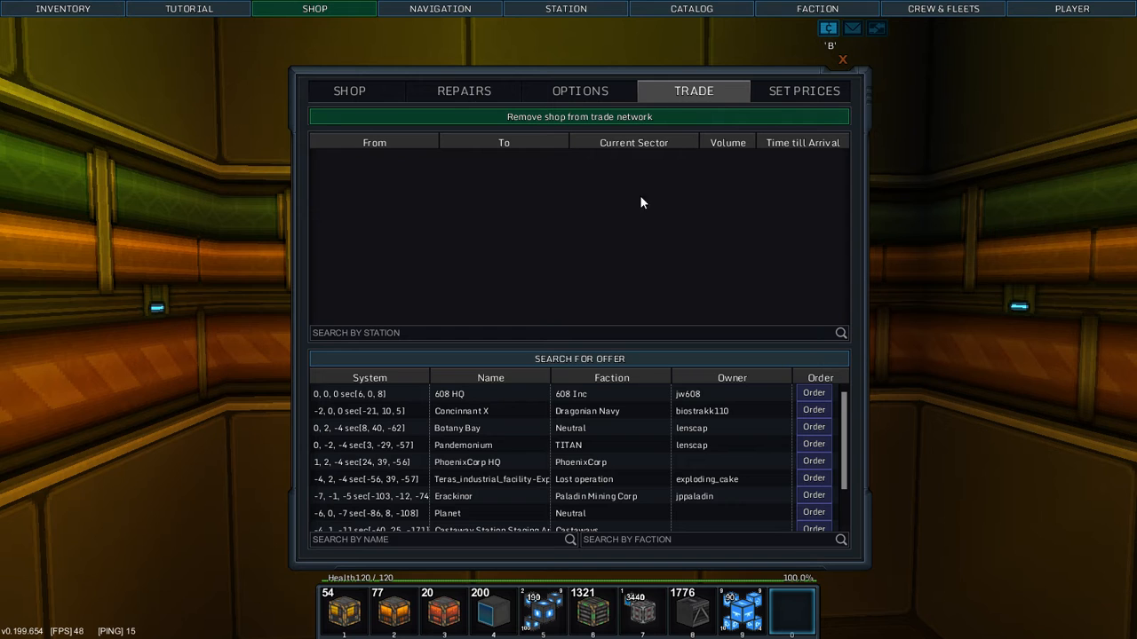
Glance at Options and Repairs, then close the shop window to resume building
click(579, 91)
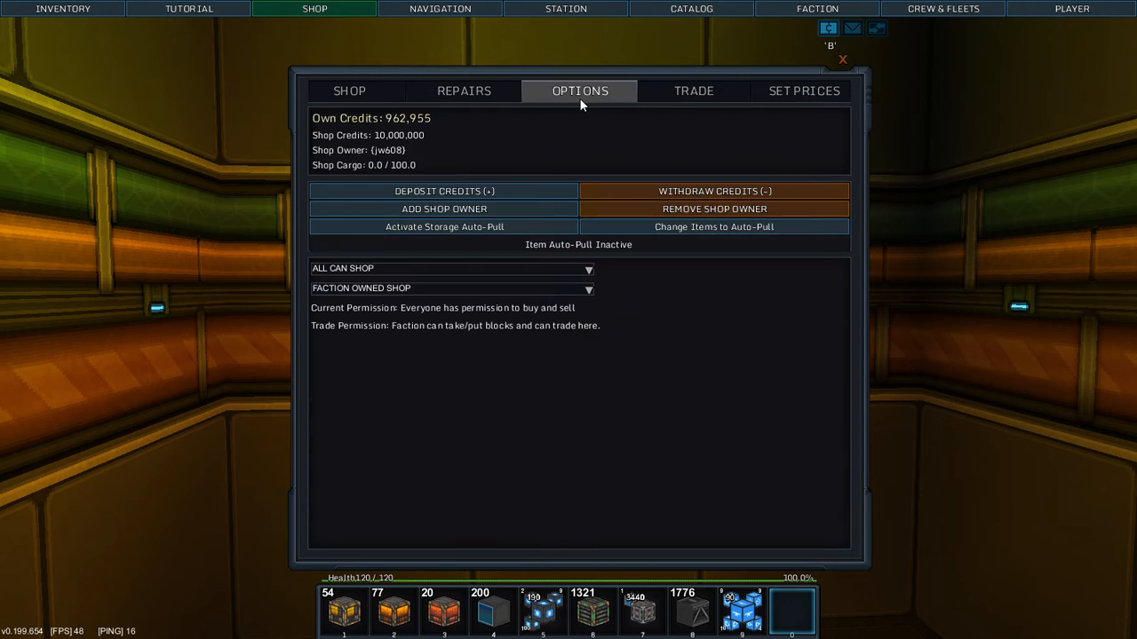
click(461, 91)
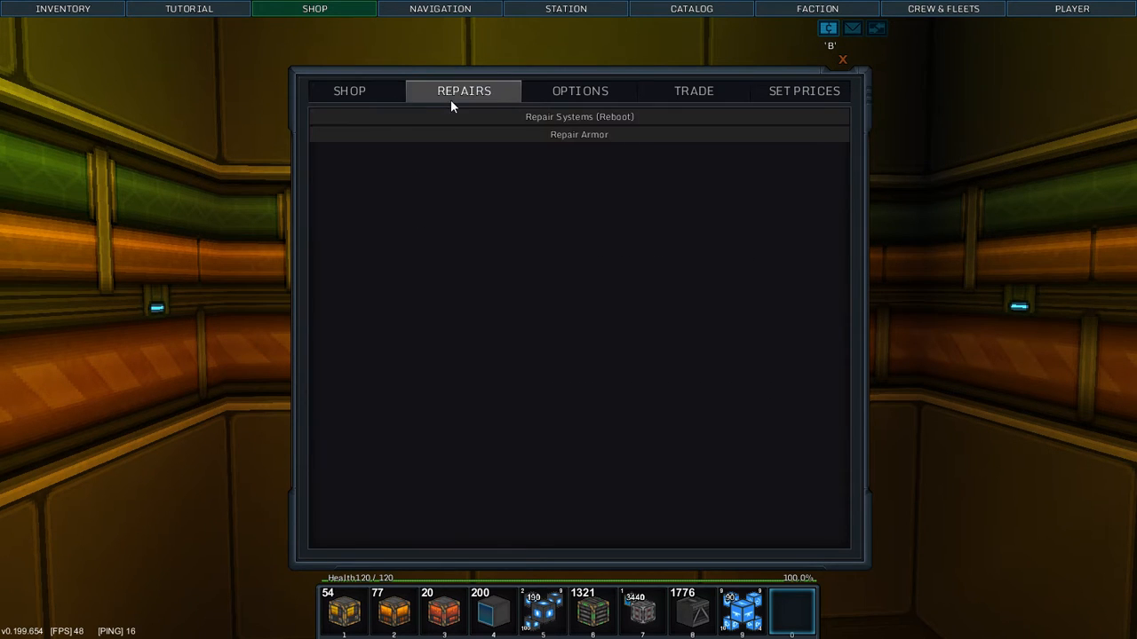
click(803, 91)
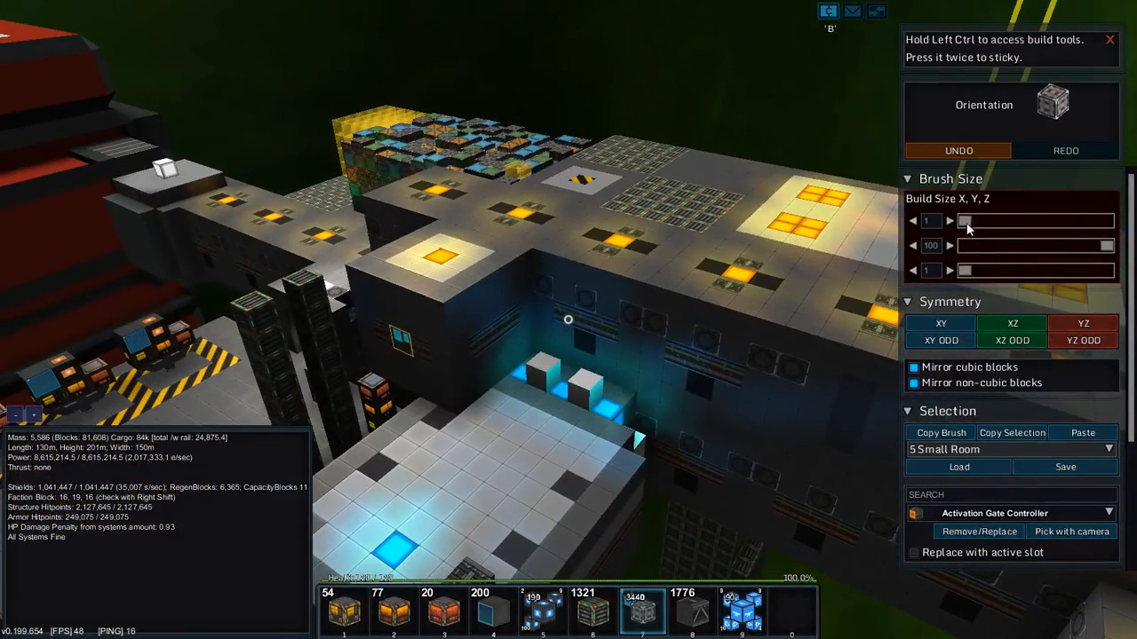
Set the build brush X and Z sizes to 10, keeping Y at 100
click(951, 221)
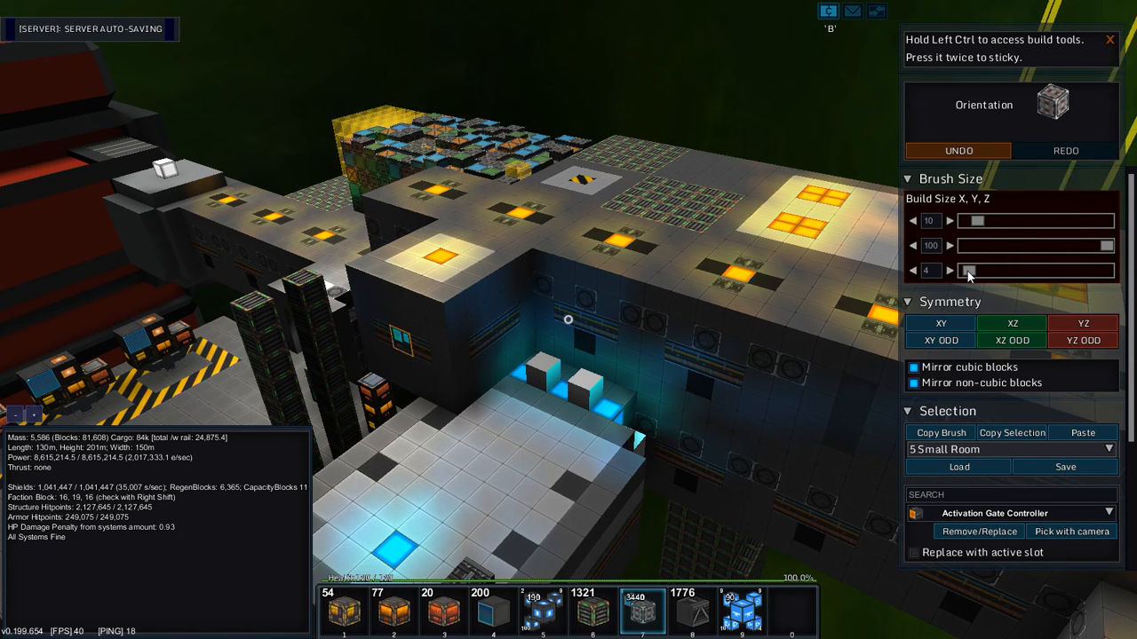
click(951, 269)
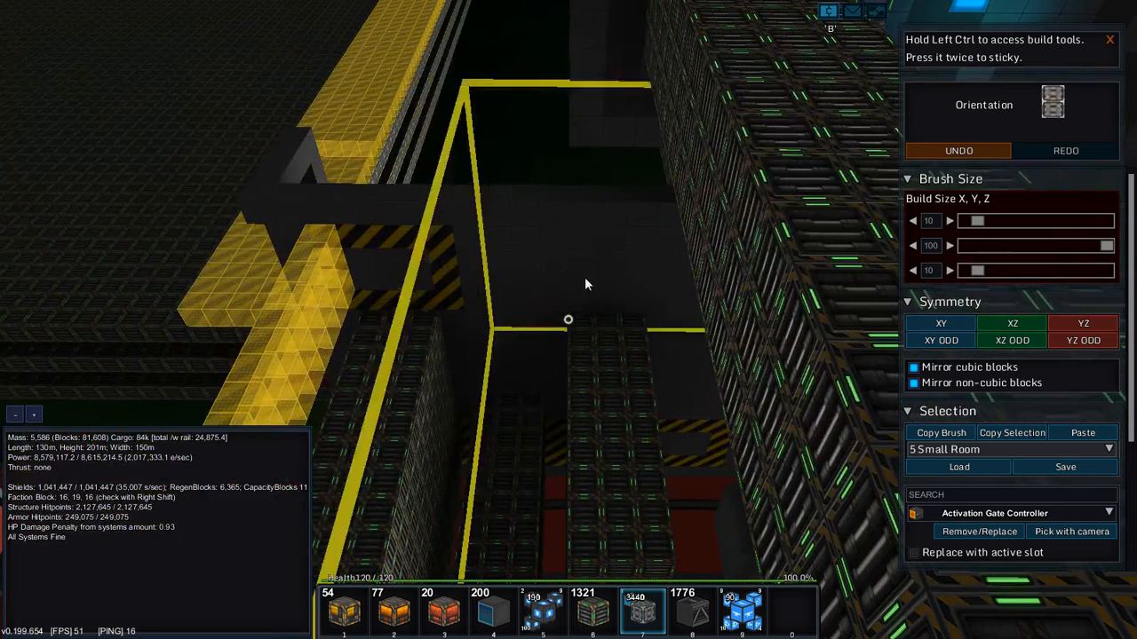
click(913, 220)
text(Shop)
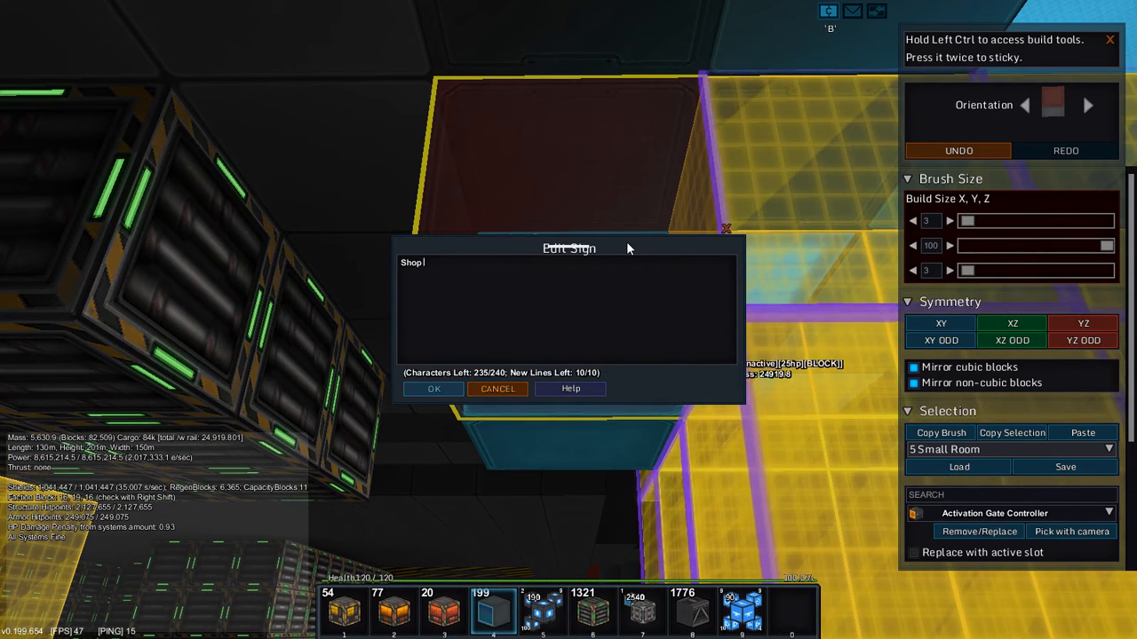
Label the sign 'Shop Storage' and confirm it
text(Storage)
text(-->)
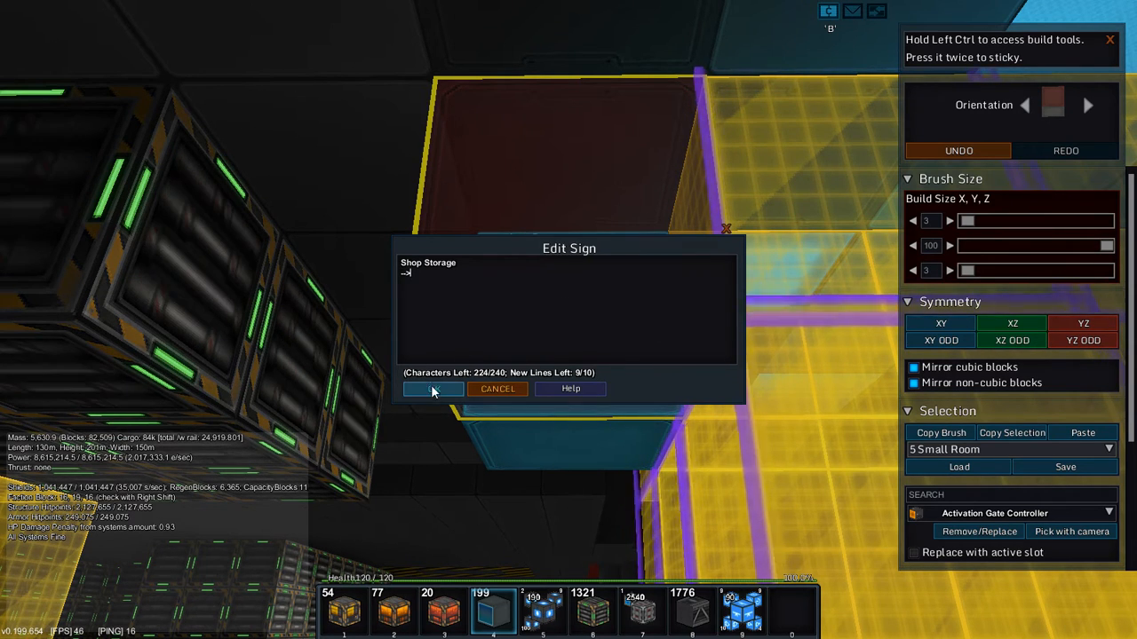
click(433, 389)
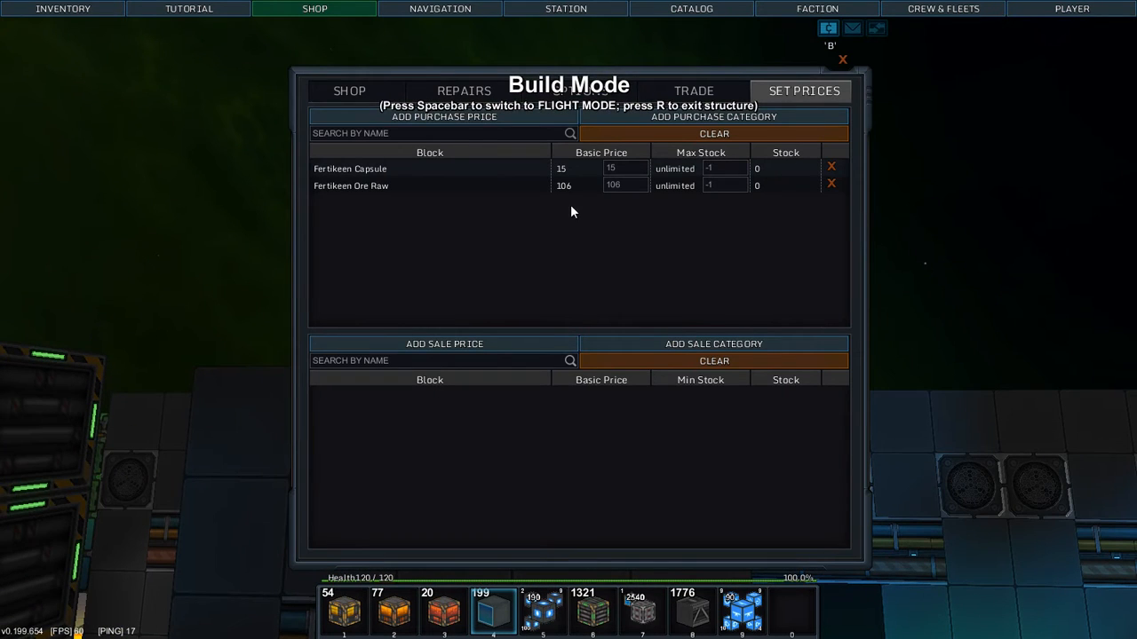
Leave the shop price settings to reach the storage block's auto-pull options
click(348, 91)
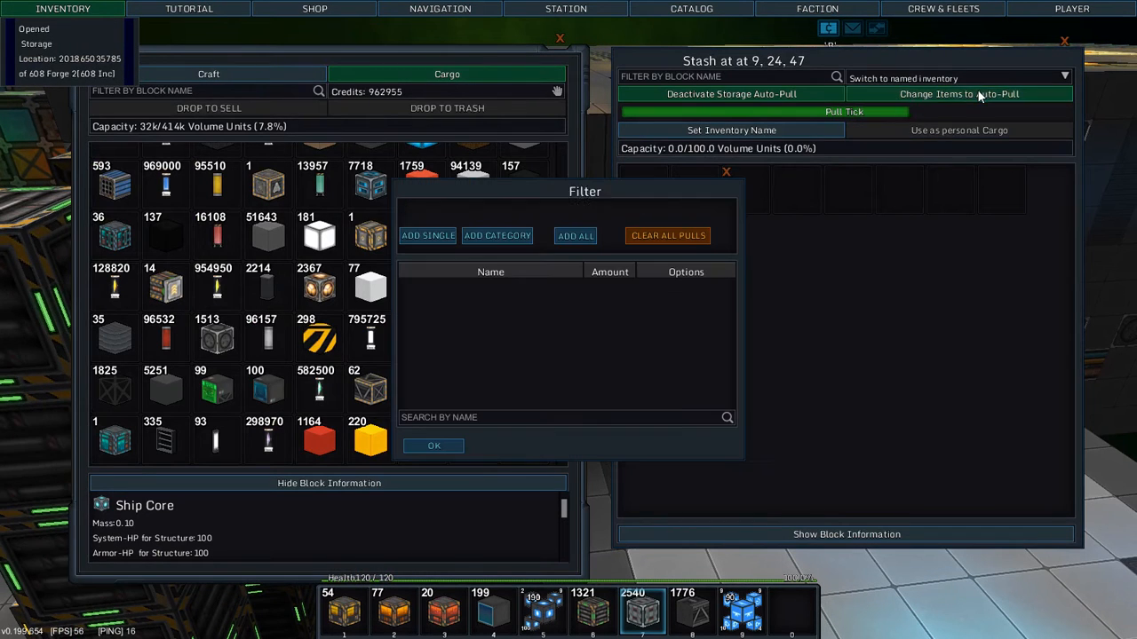
Add Fertikeen Capsule to the pull list with an amount of 10000
click(426, 235)
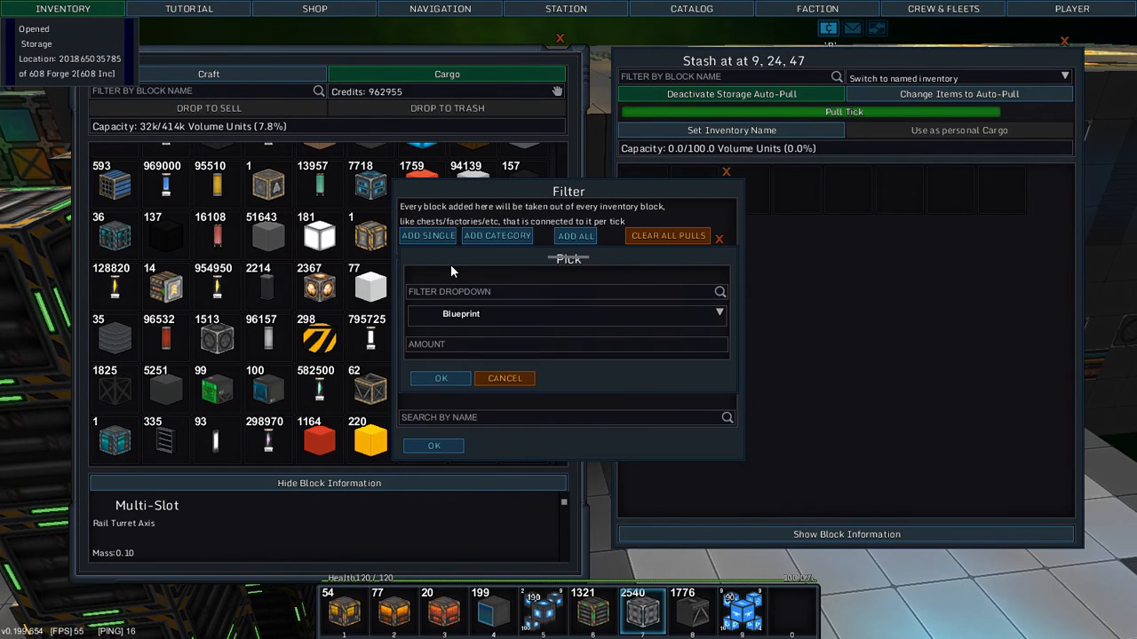
text(fer)
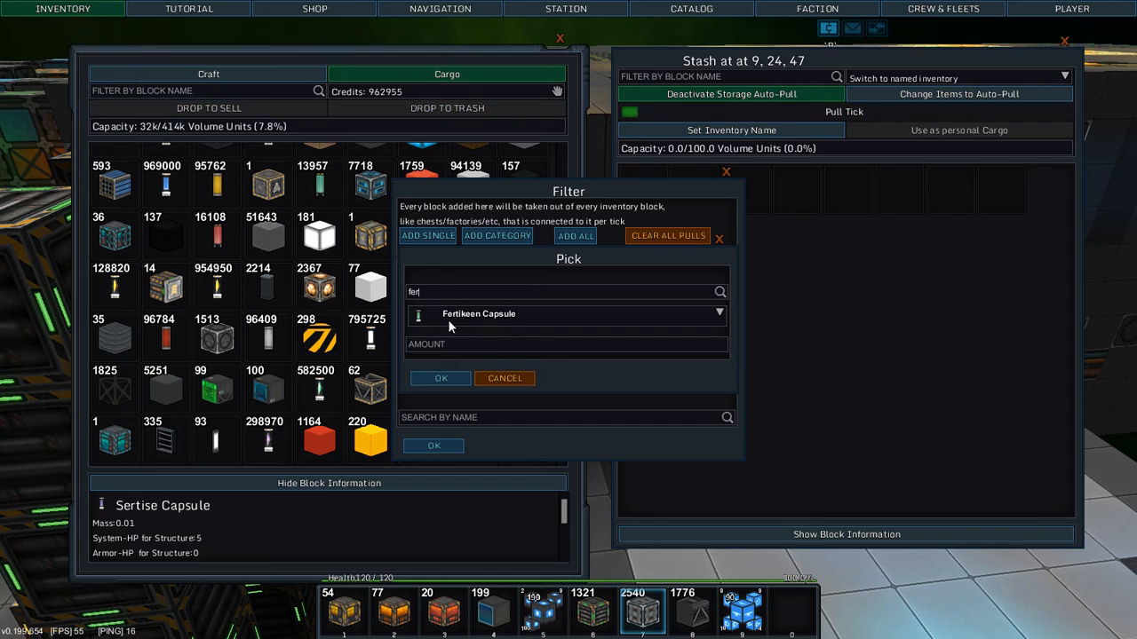
text(10000)
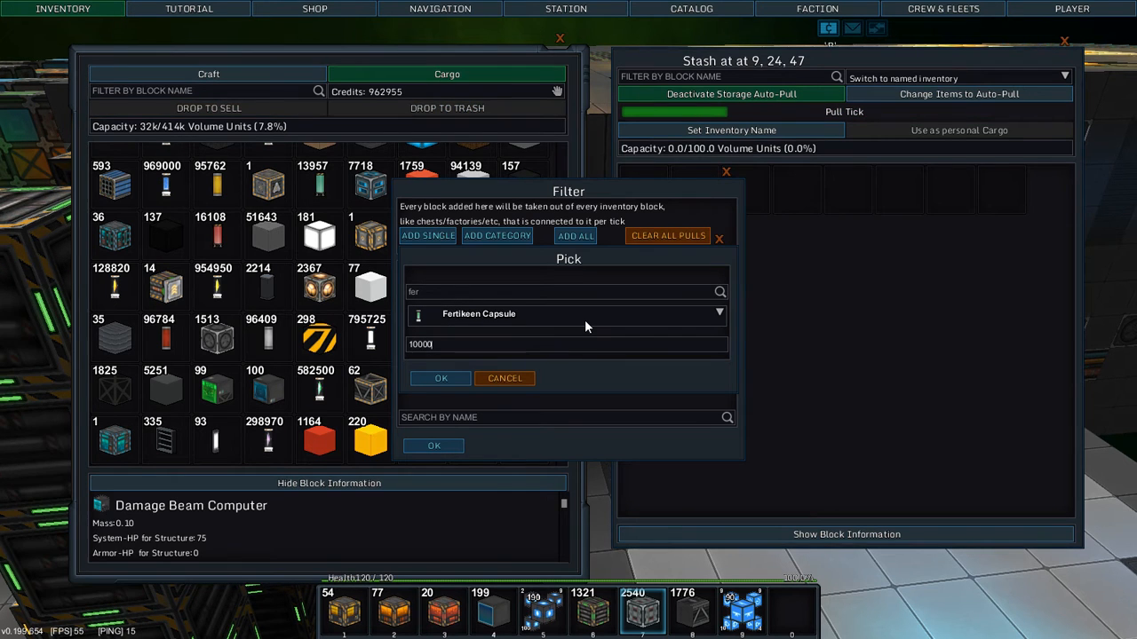
click(441, 378)
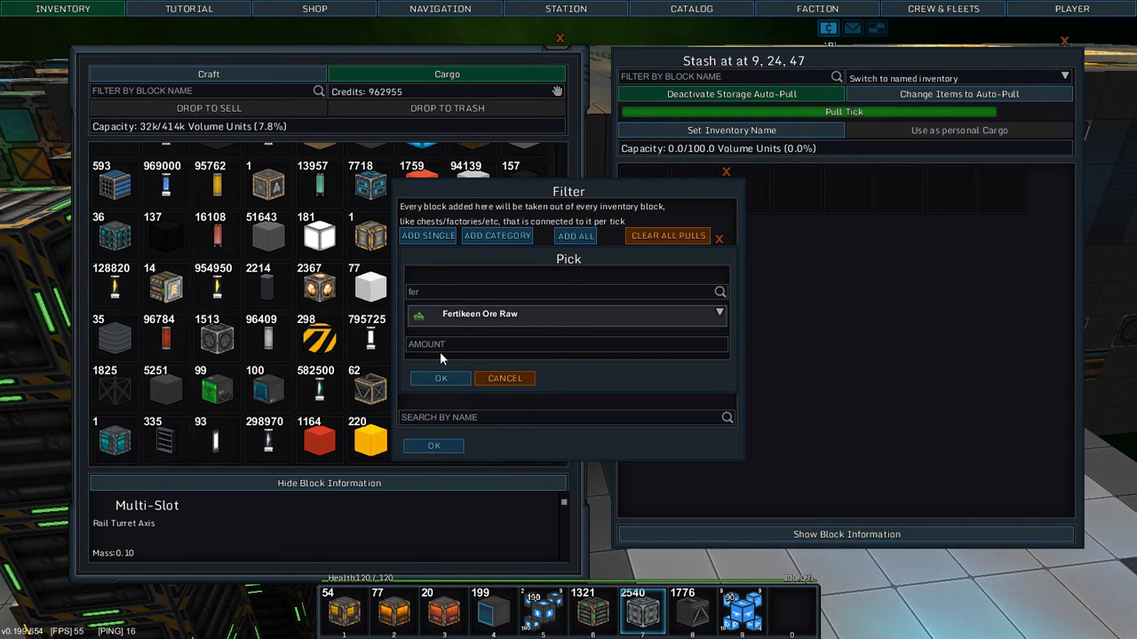
Add Fertikeen Ore Raw to the pull list with an amount of 1000000
text(1000000)
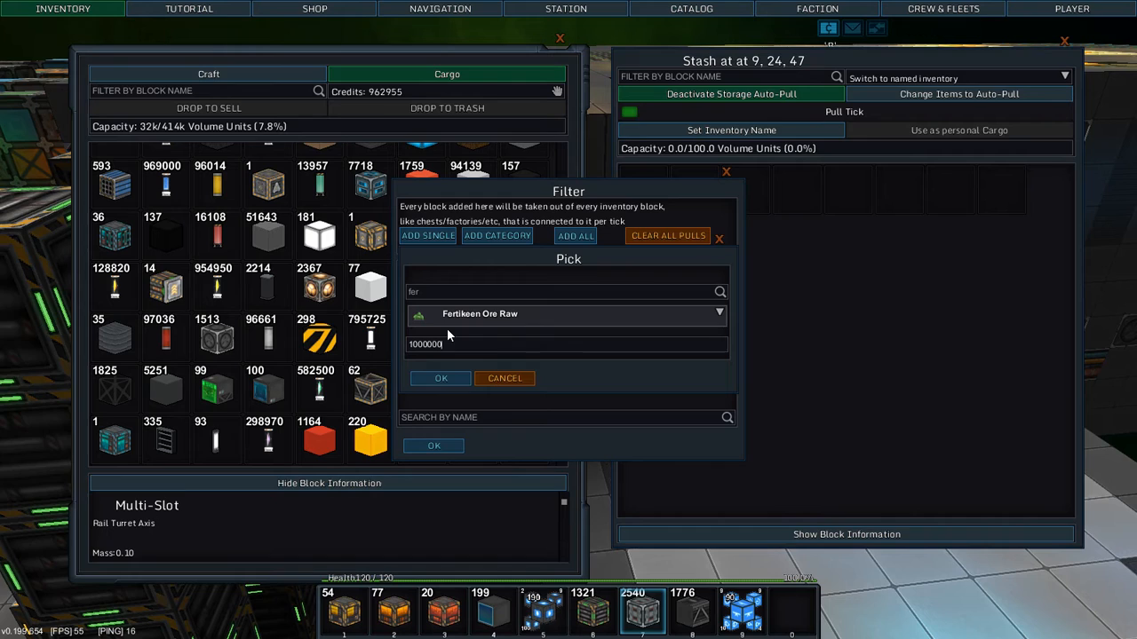
click(440, 377)
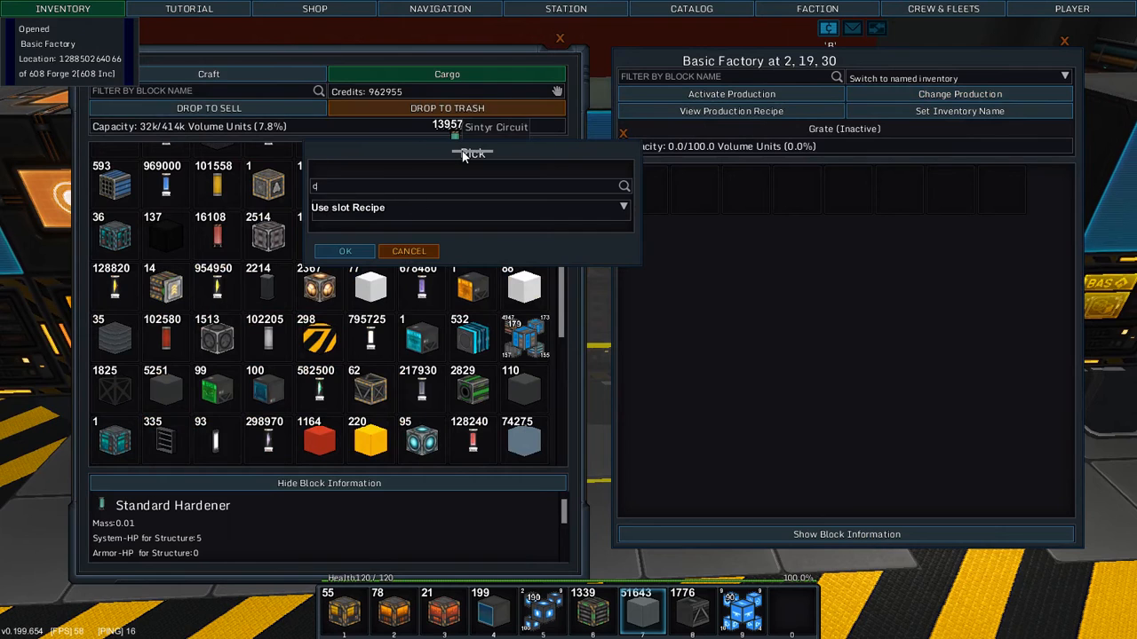
mouse_move(371, 201)
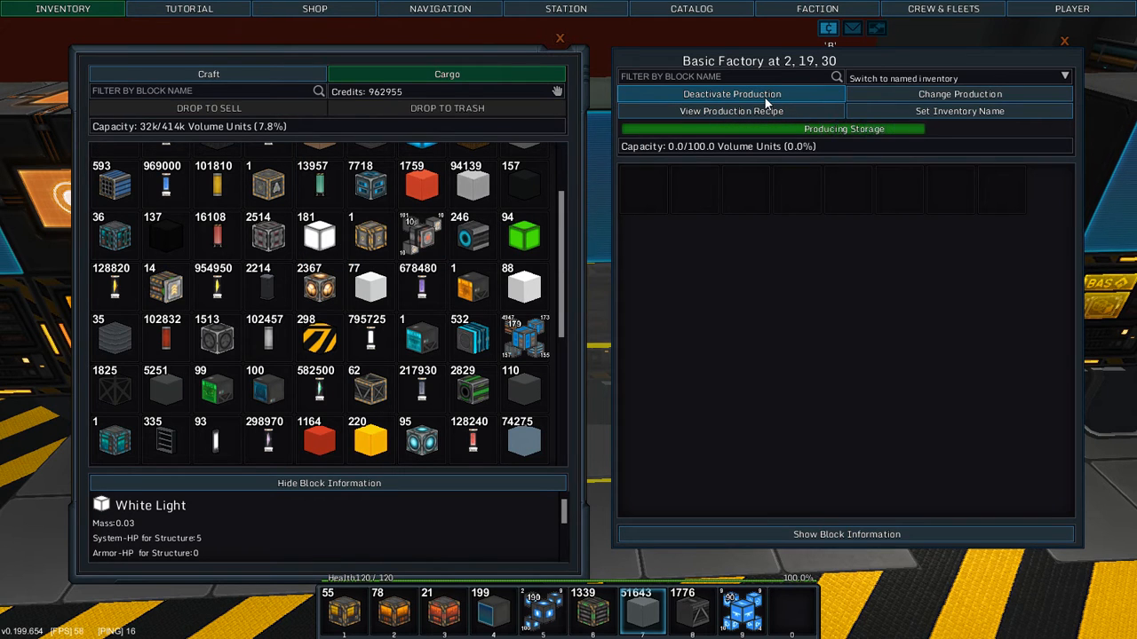
Choose Storage as the basic factory's product and start production
click(732, 93)
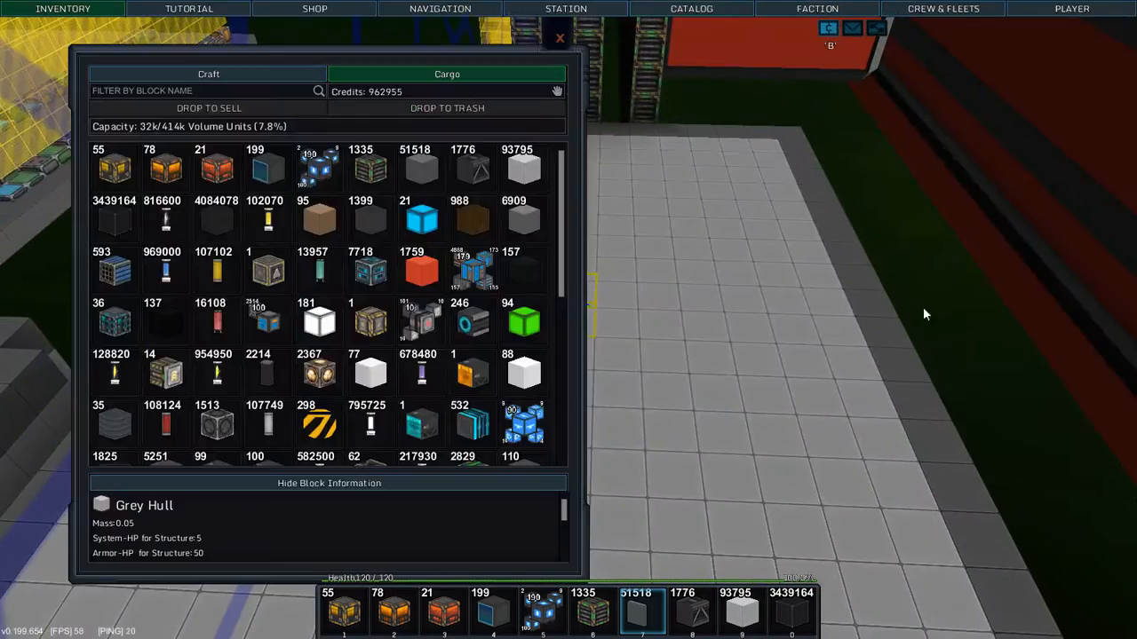
Scroll the cargo inventory to the orange block and place one in the floor opening
scroll(down, 3)
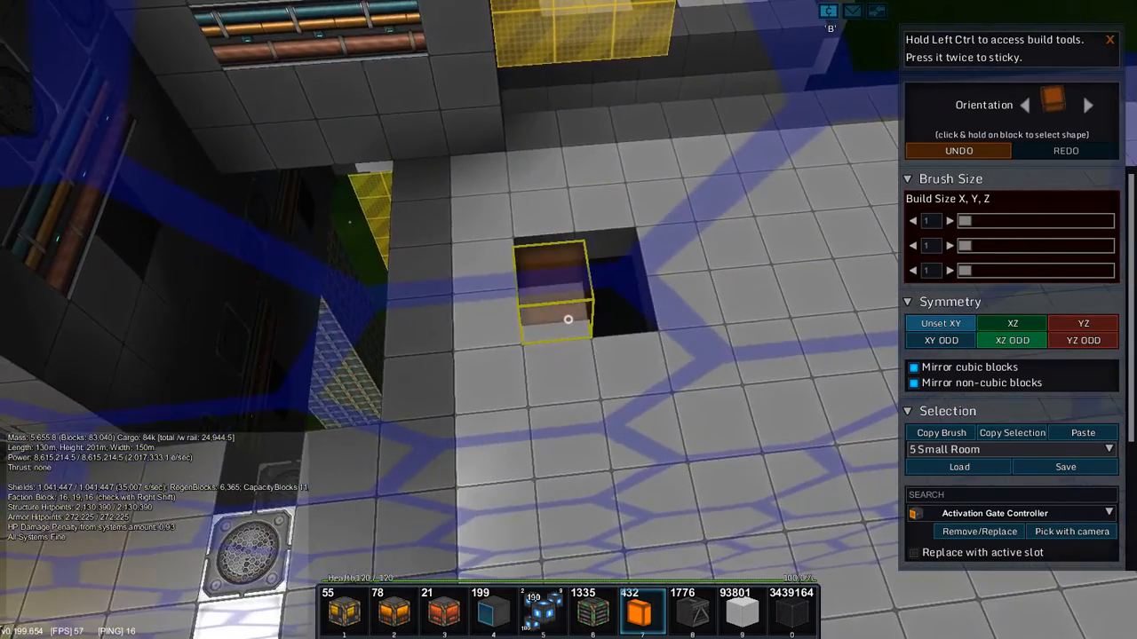
click(960, 149)
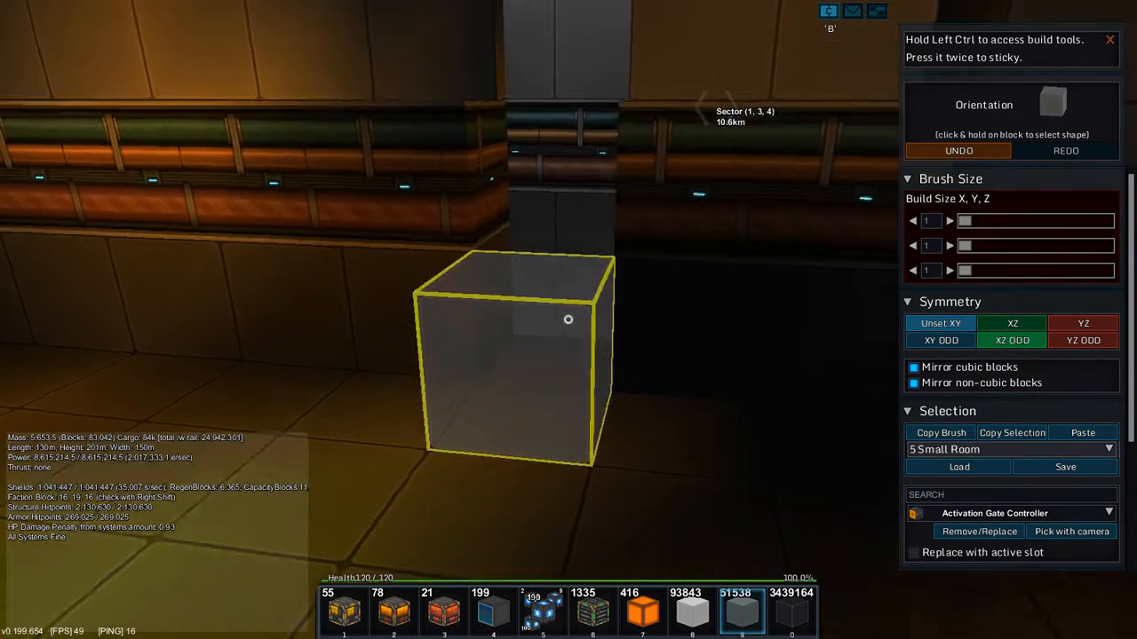
Place a grey hull block in the corridor and unset the XY symmetry plane
click(1052, 103)
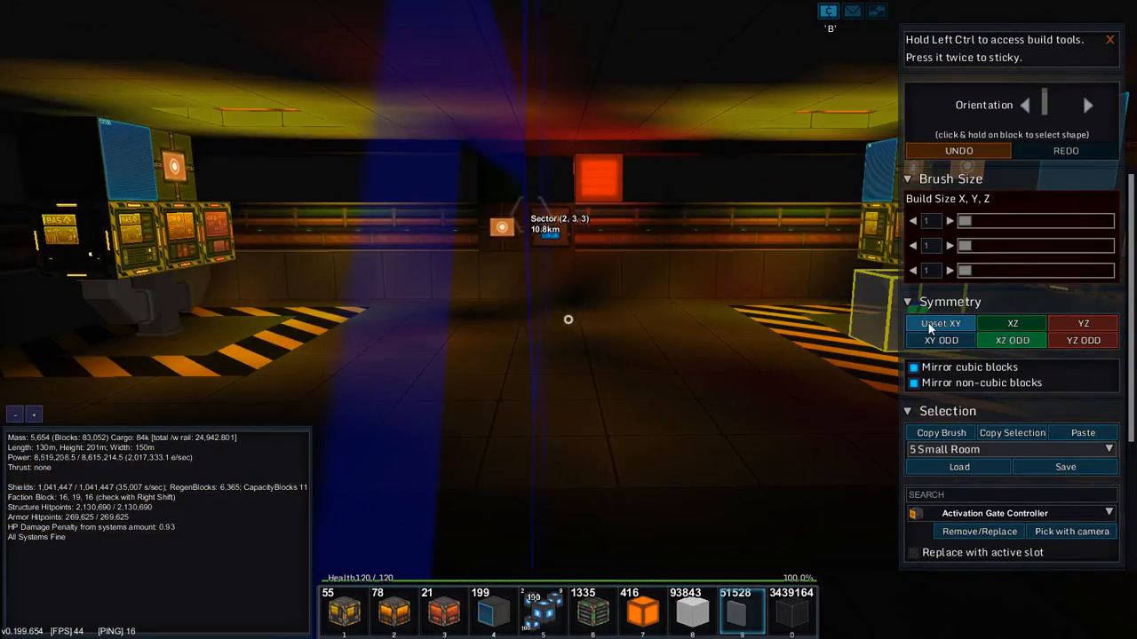
click(941, 323)
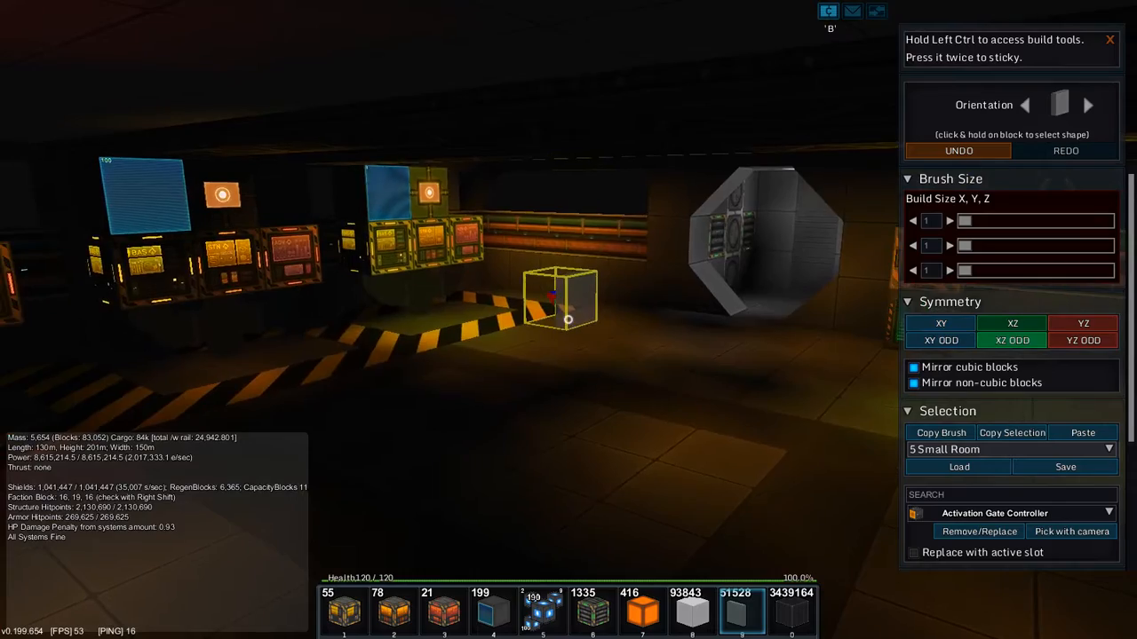